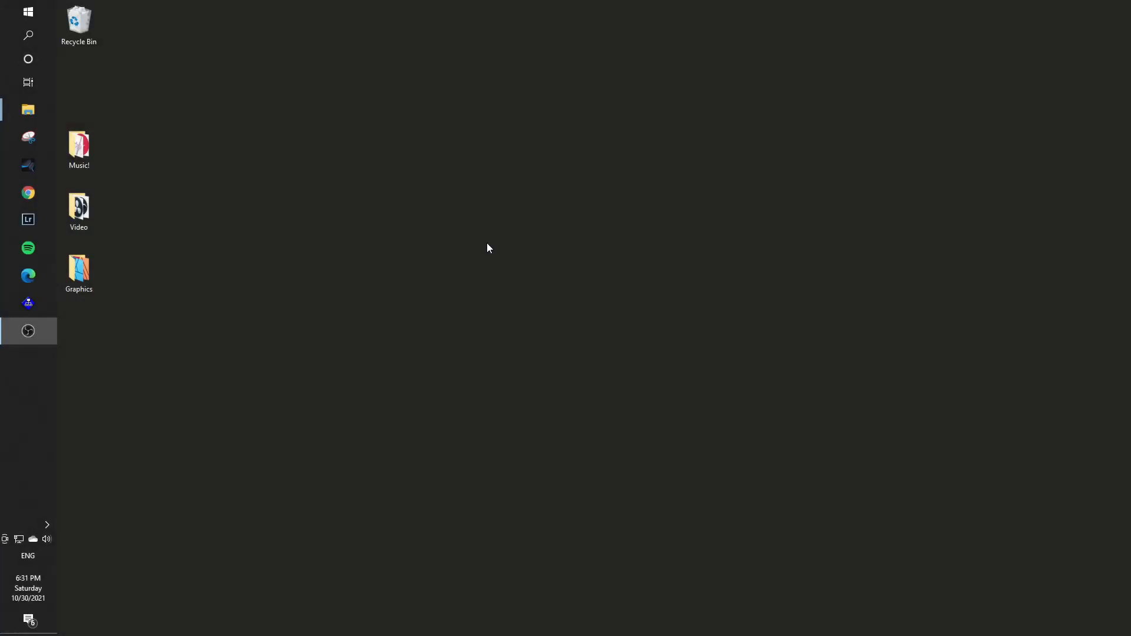
{"action": "mouse_move", "coordinate": [602, 299]}
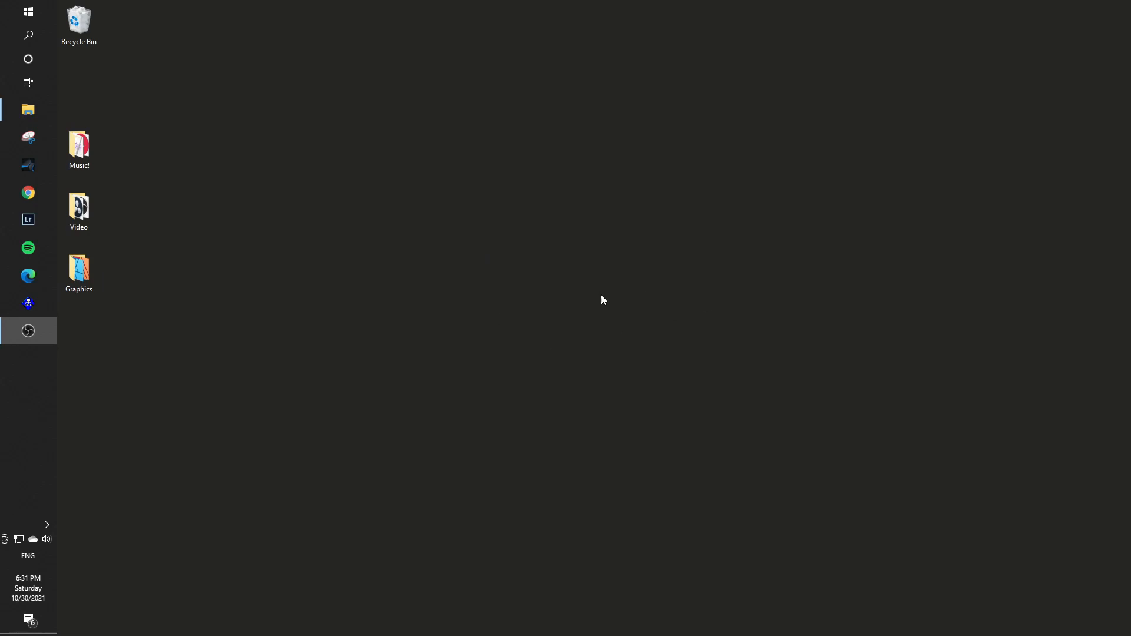
{"action": "mouse_move", "coordinate": [616, 319]}
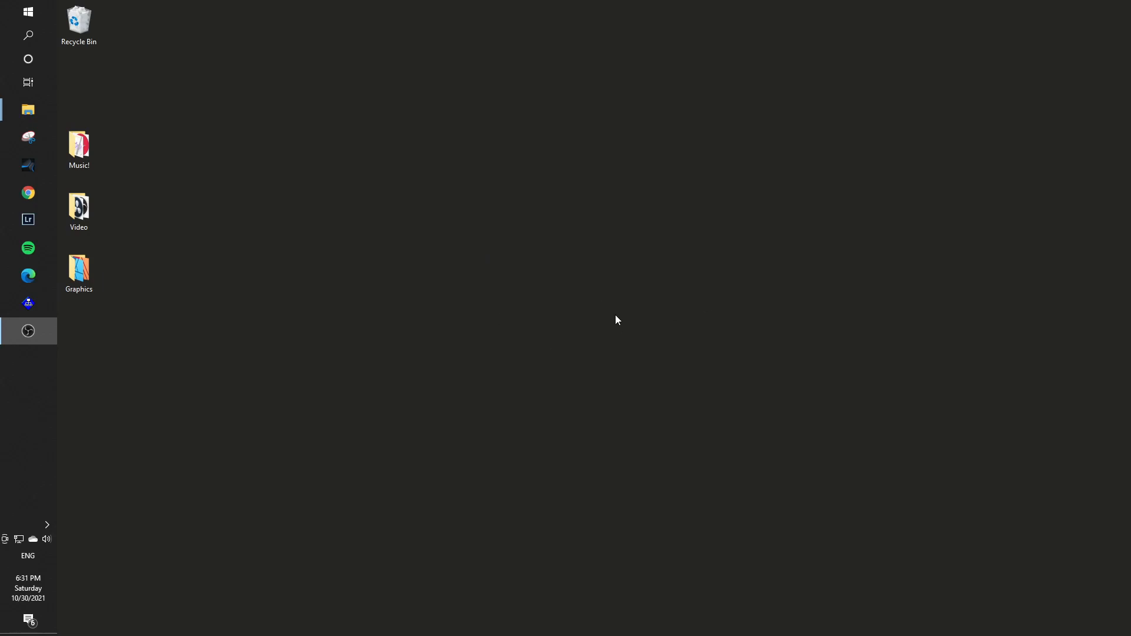
{"action": "mouse_move", "coordinate": [753, 313]}
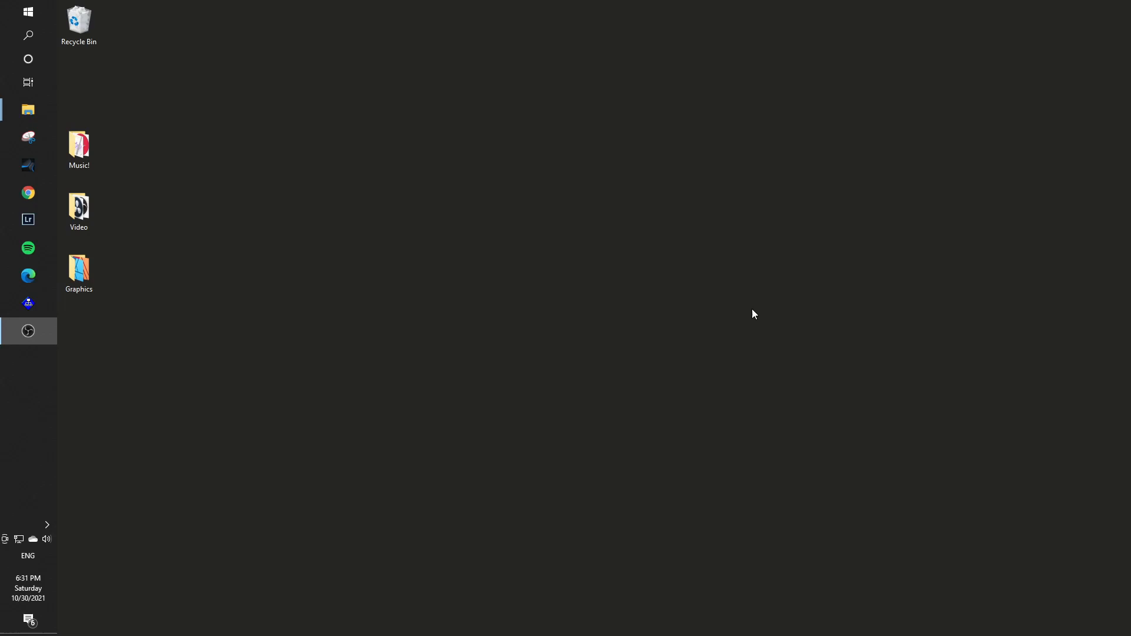
{"action": "mouse_move", "coordinate": [445, 349]}
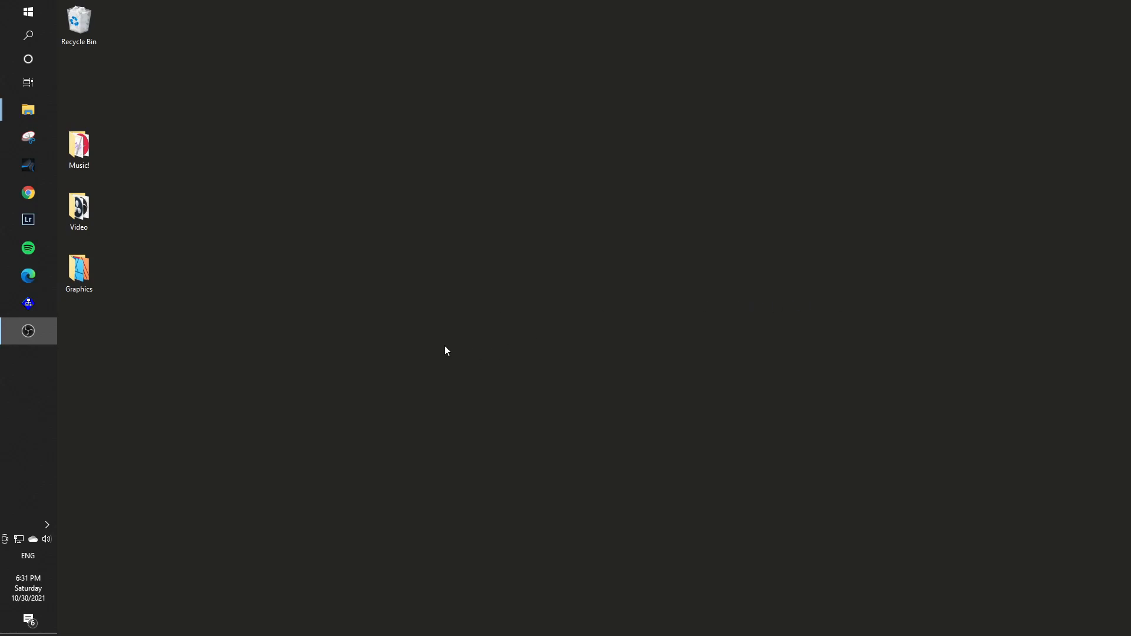
{"action": "mouse_move", "coordinate": [701, 351]}
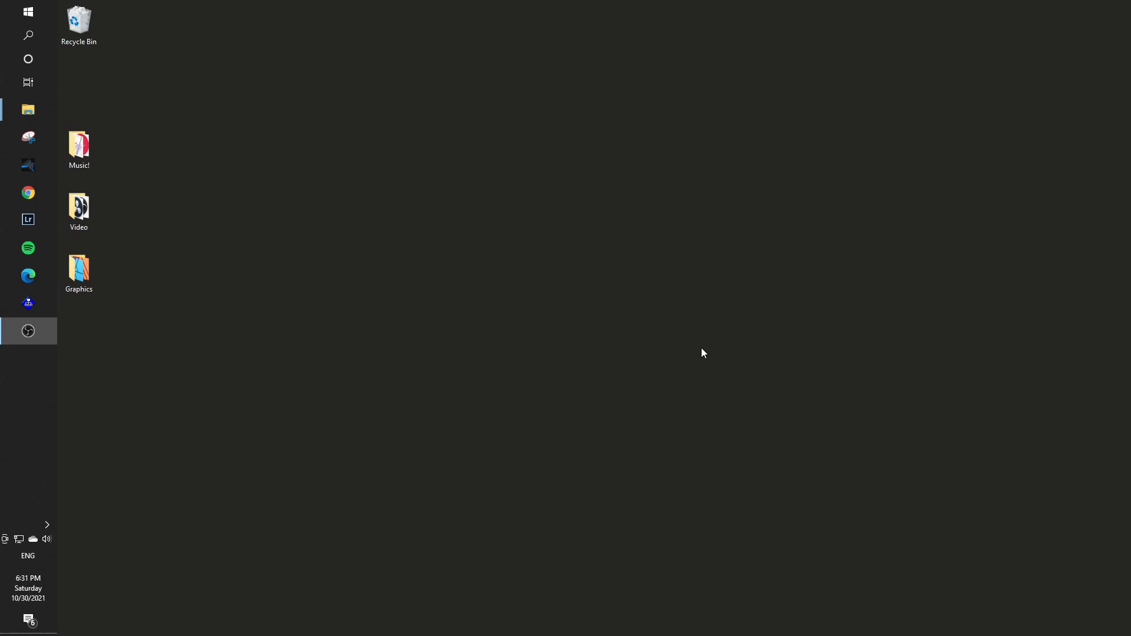
{"action": "mouse_move", "coordinate": [23, 14]}
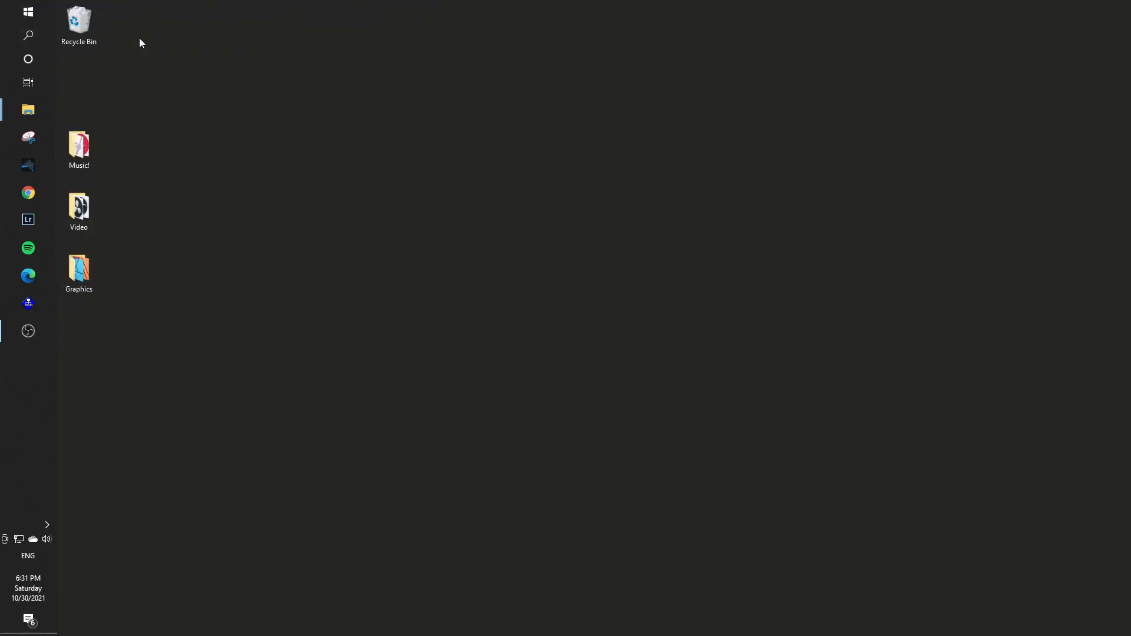
{"action": "mouse_move", "coordinate": [911, 248]}
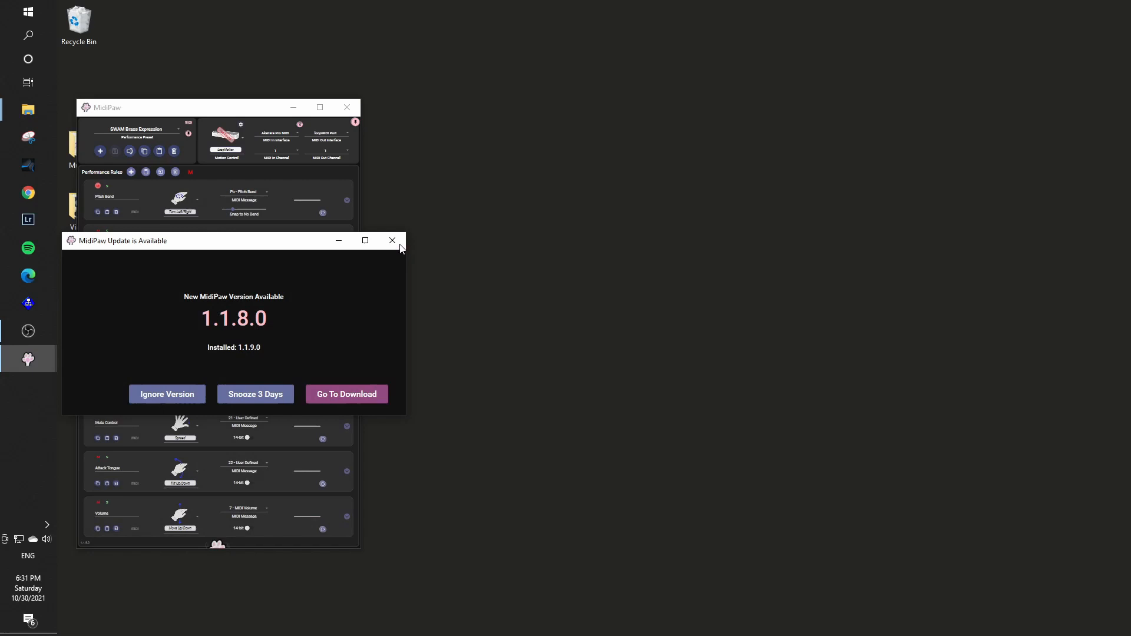
Step: Dismiss the MidiPaw update notice and move the window into place
{"action": "left_click", "coordinate": [392, 241]}
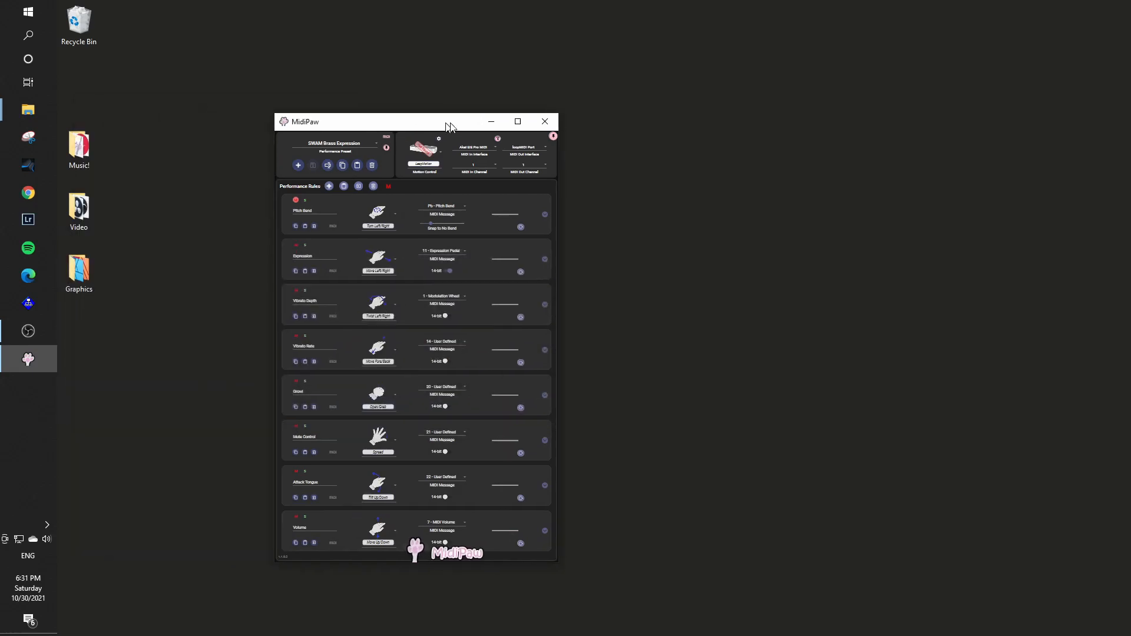
{"action": "left_click_drag", "start_coordinate": [447, 121], "coordinate": [381, 89]}
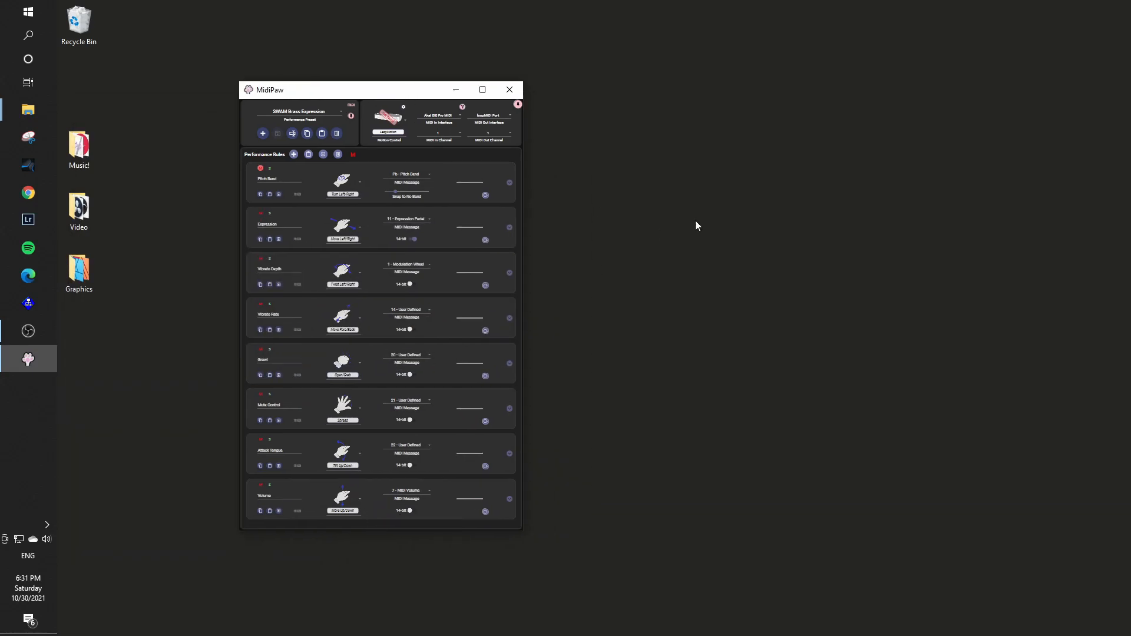
{"action": "mouse_move", "coordinate": [523, 301]}
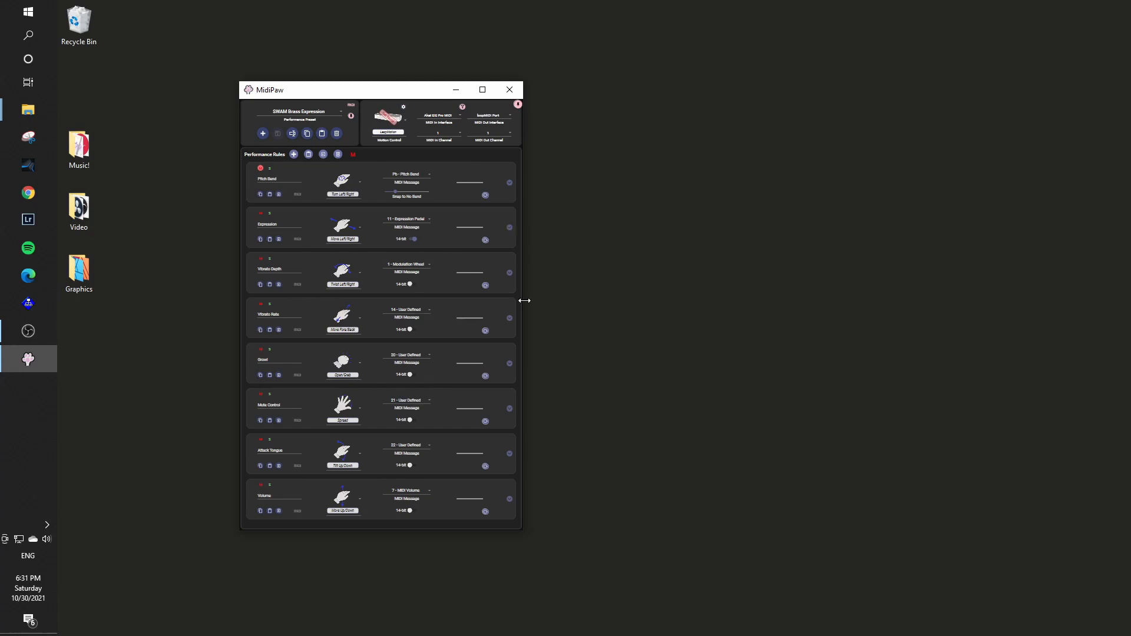
{"action": "mouse_move", "coordinate": [520, 535]}
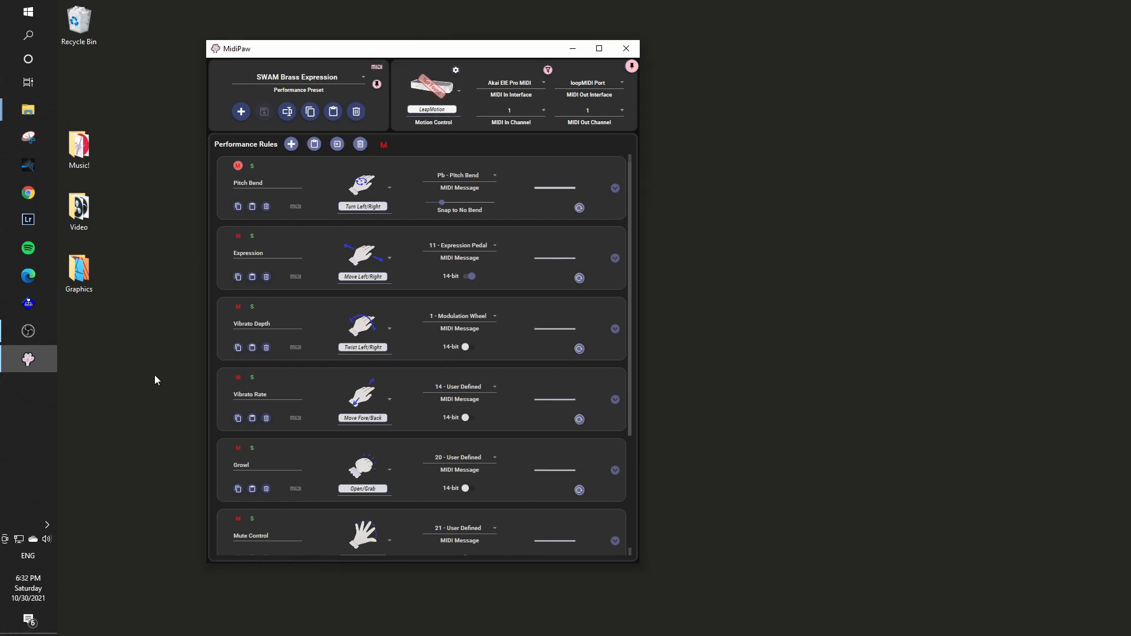
{"action": "mouse_move", "coordinate": [47, 525]}
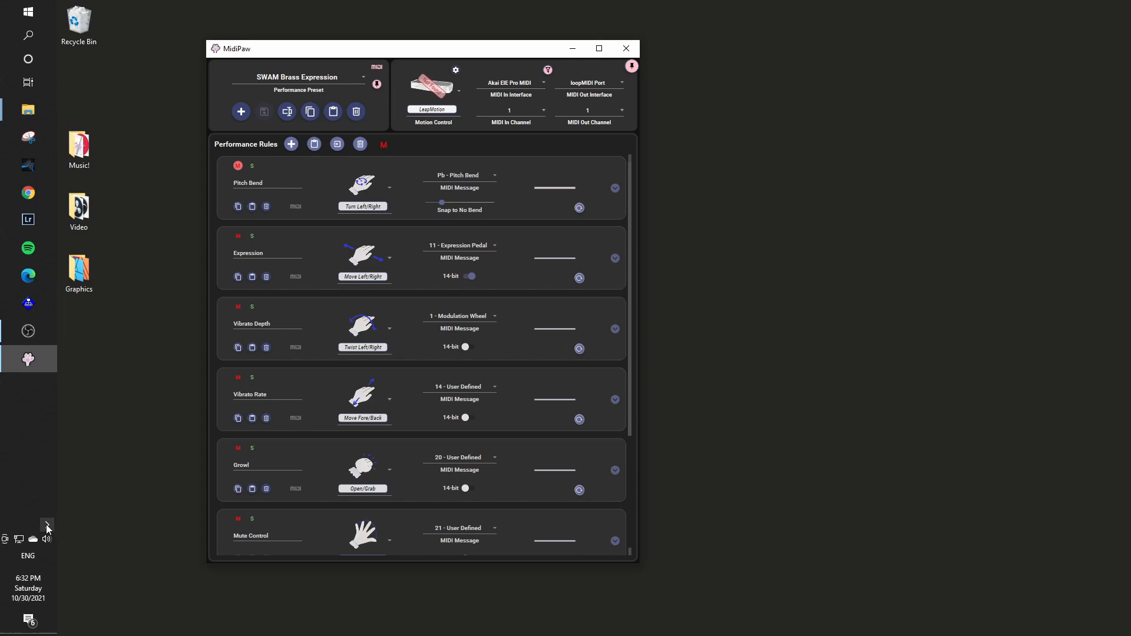
Step: Check Leap Motion Control Panel shows version 4.1.0+52211, then close it and MidiPaw
{"action": "left_click", "coordinate": [47, 526]}
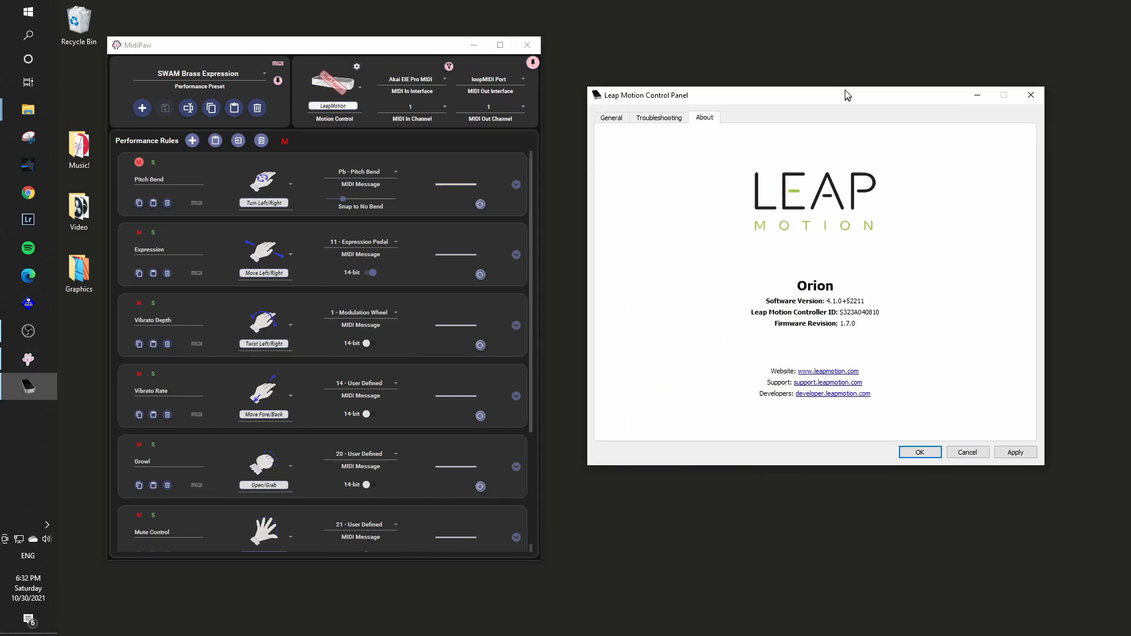
{"action": "left_click_drag", "start_coordinate": [848, 94], "coordinate": [833, 94]}
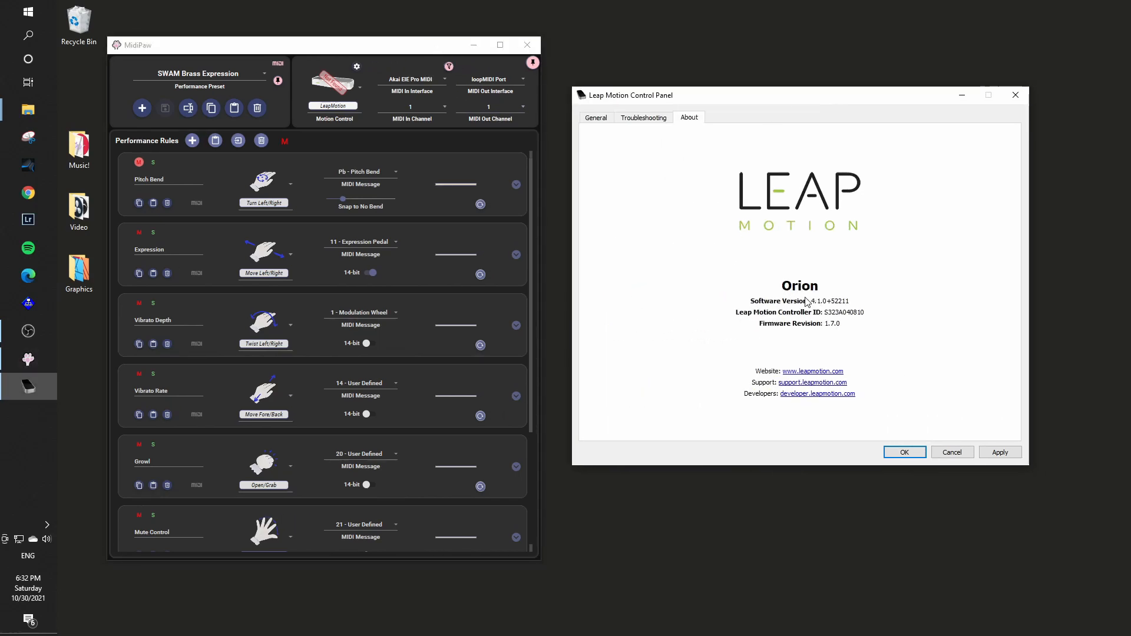
{"action": "mouse_move", "coordinate": [789, 302]}
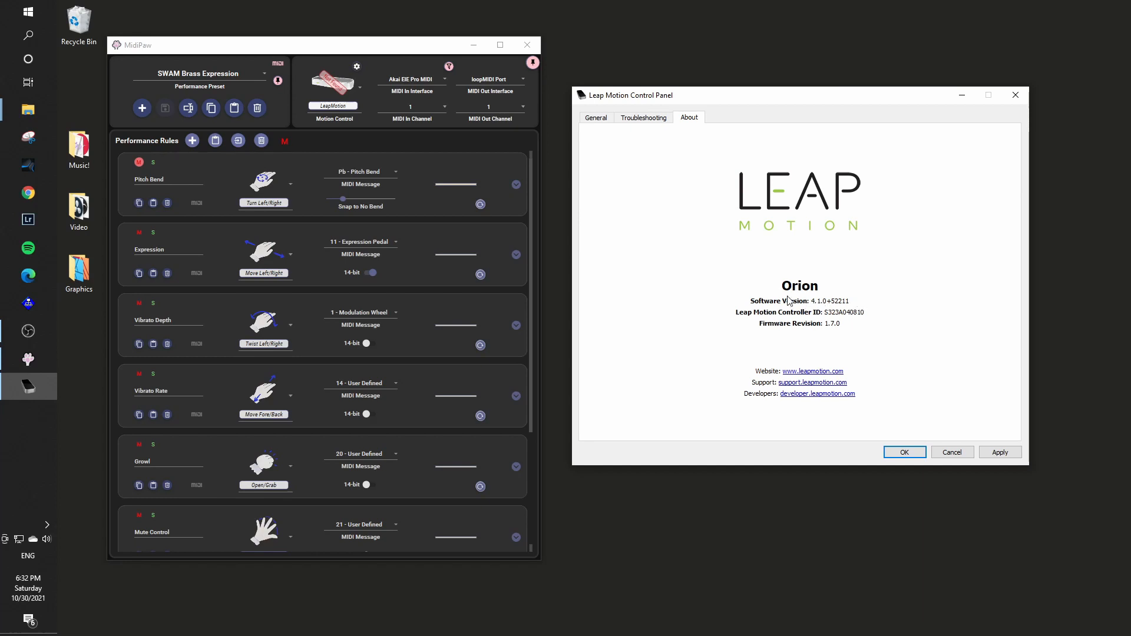
{"action": "mouse_move", "coordinate": [859, 289]}
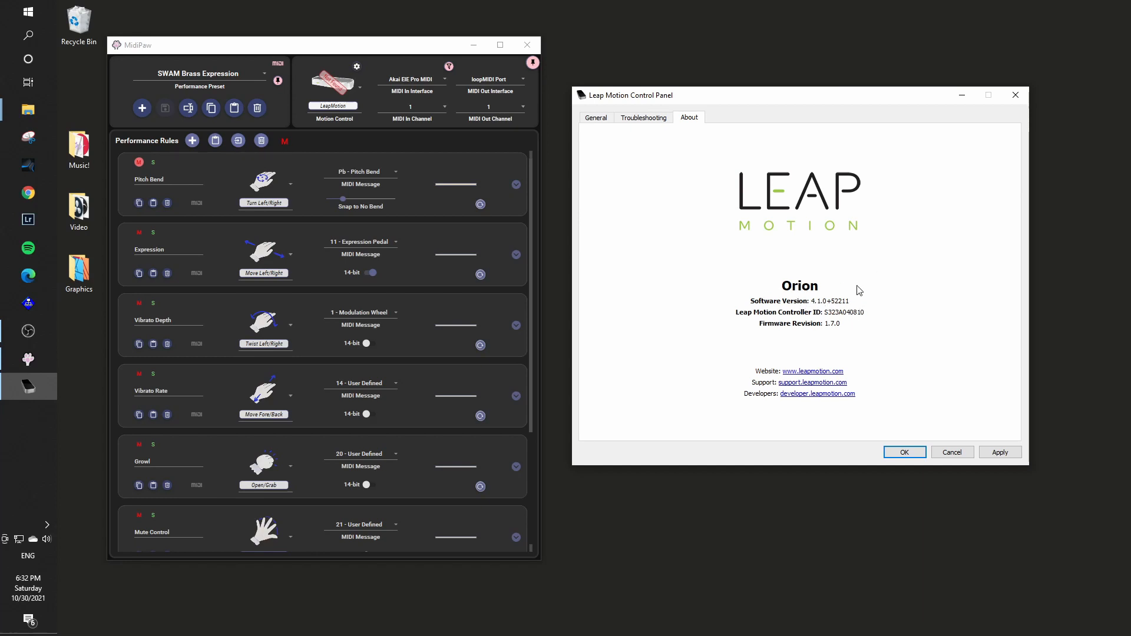
{"action": "mouse_move", "coordinate": [680, 348]}
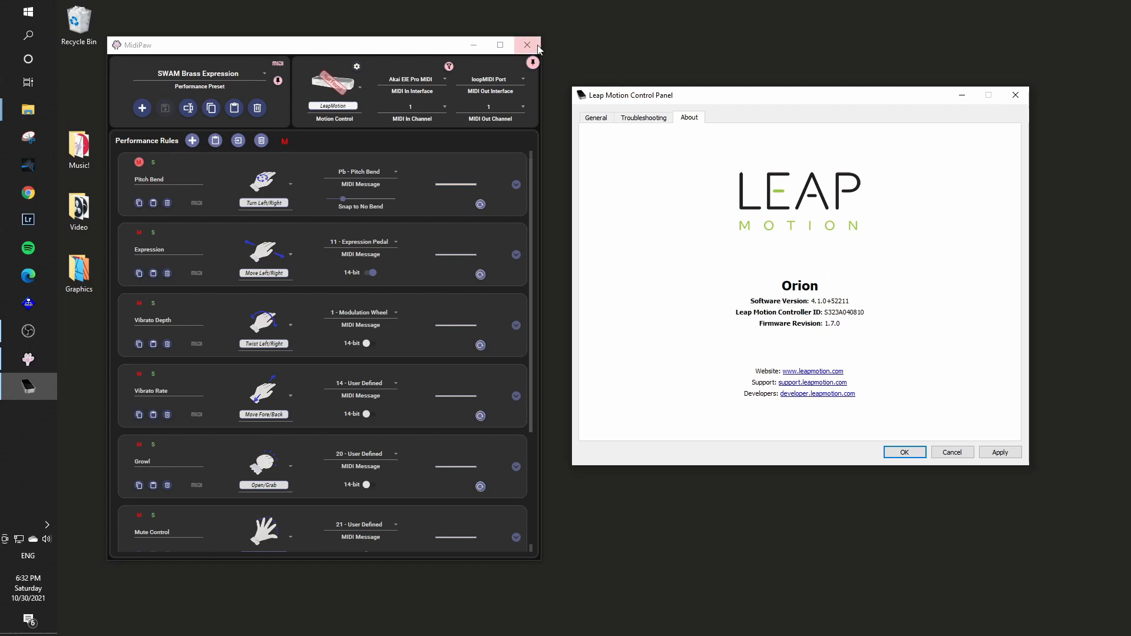
{"action": "left_click", "coordinate": [527, 45]}
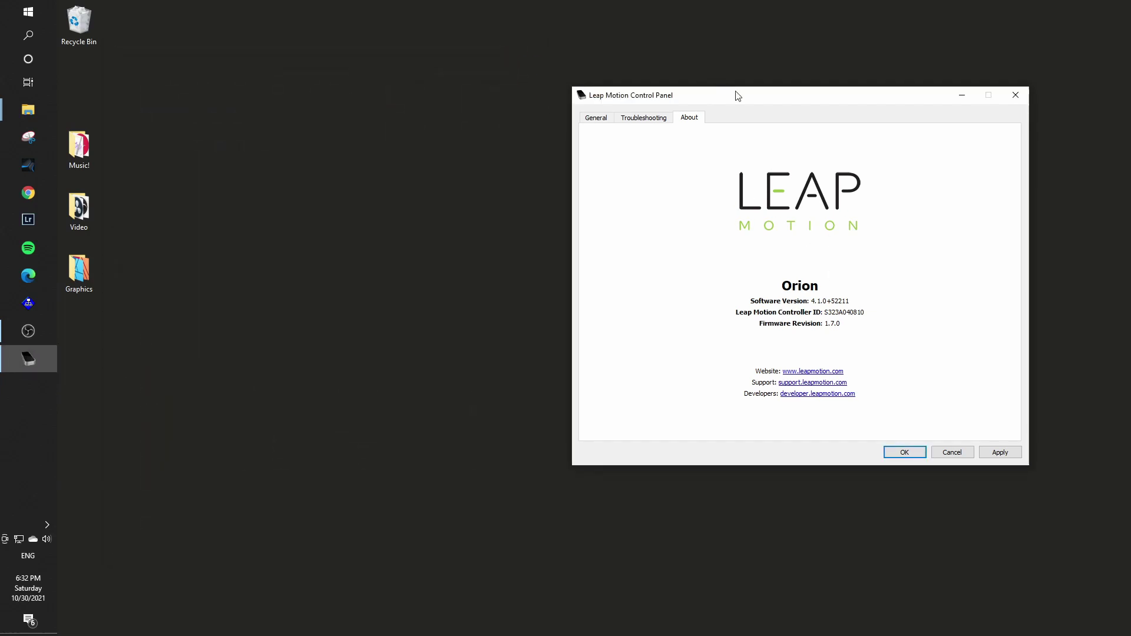
{"action": "left_click", "coordinate": [1015, 94]}
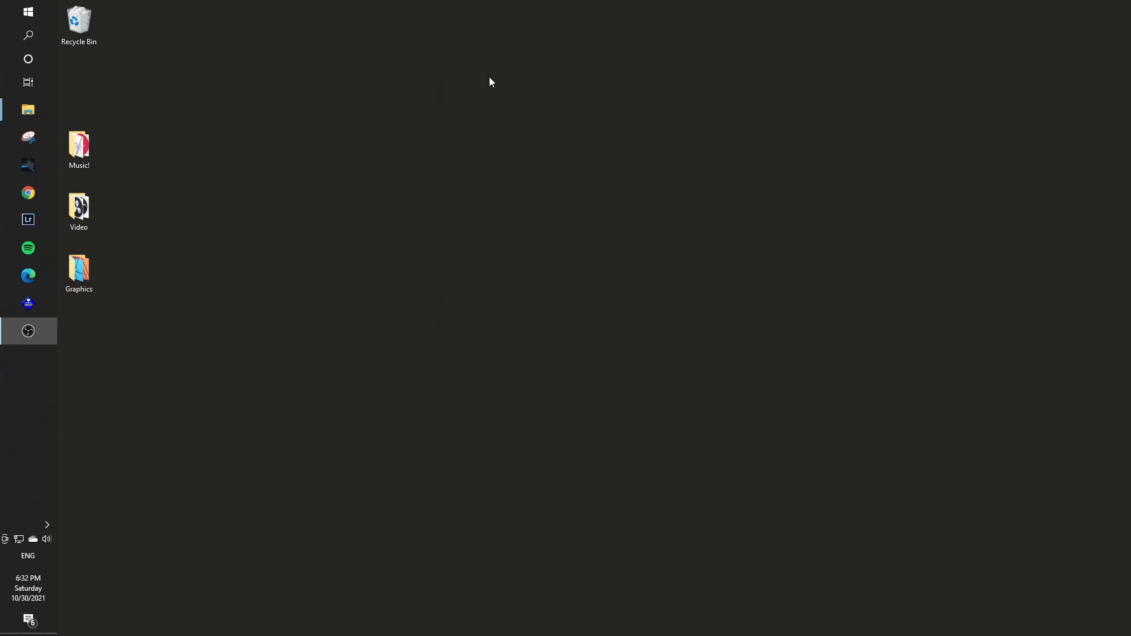
{"action": "mouse_move", "coordinate": [28, 12]}
{"action": "type", "text": "add"}
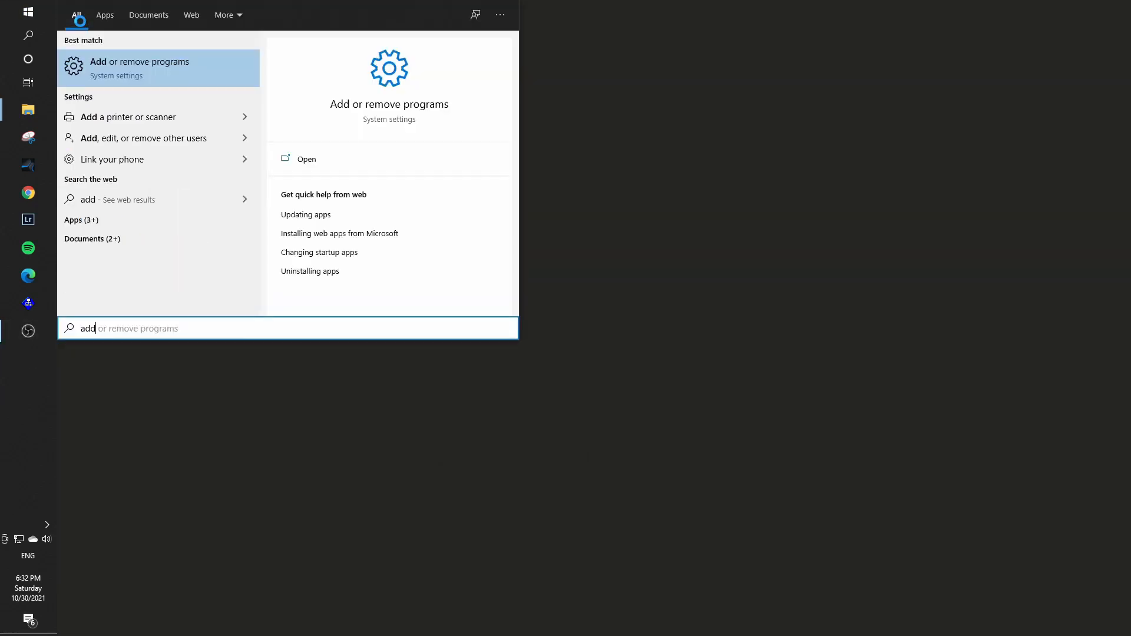
Step: Open Add or remove programs from the Windows Search results for 'add'
{"action": "left_click", "coordinate": [139, 69]}
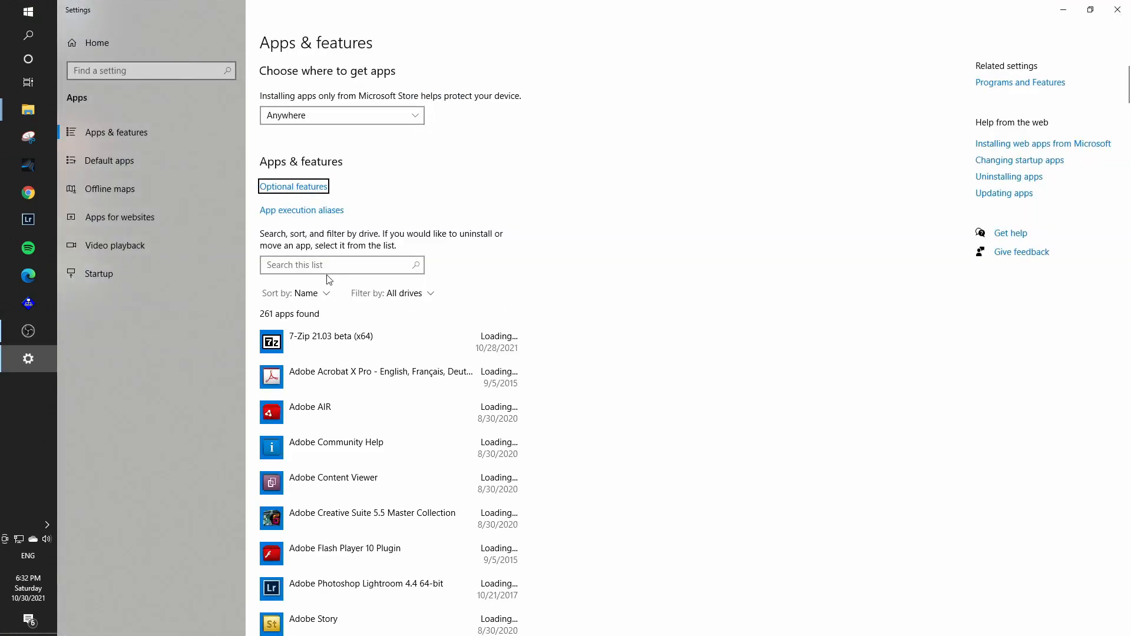
Step: Filter installed apps by 'leap' and start uninstalling Leap Motion Software
{"action": "left_click", "coordinate": [341, 265]}
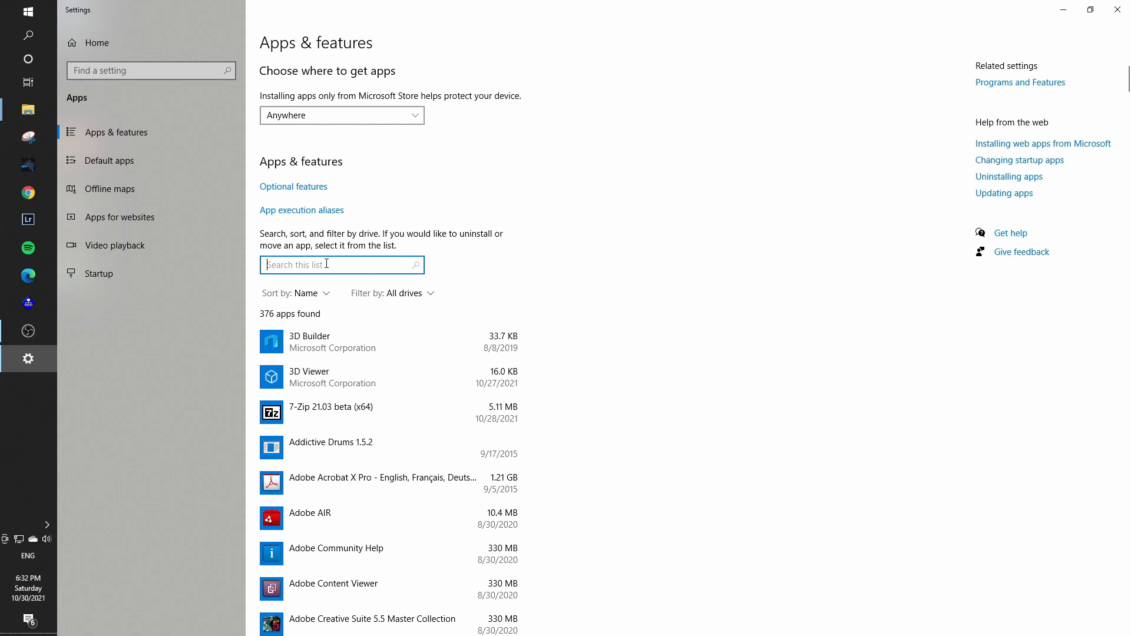
{"action": "type", "text": "leap"}
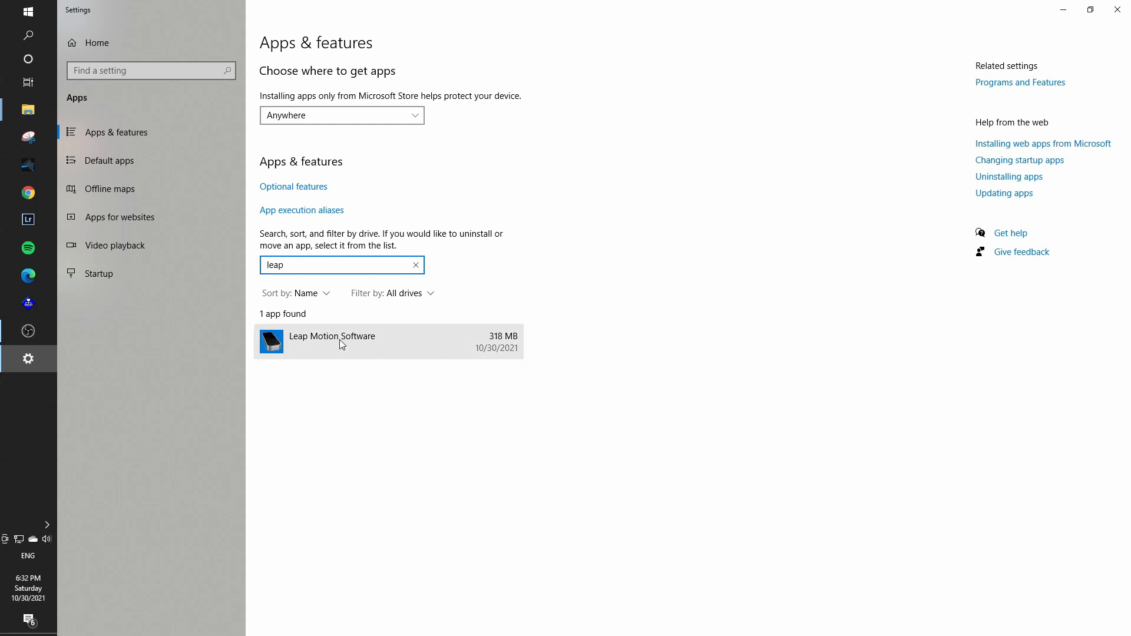
{"action": "left_click", "coordinate": [340, 341]}
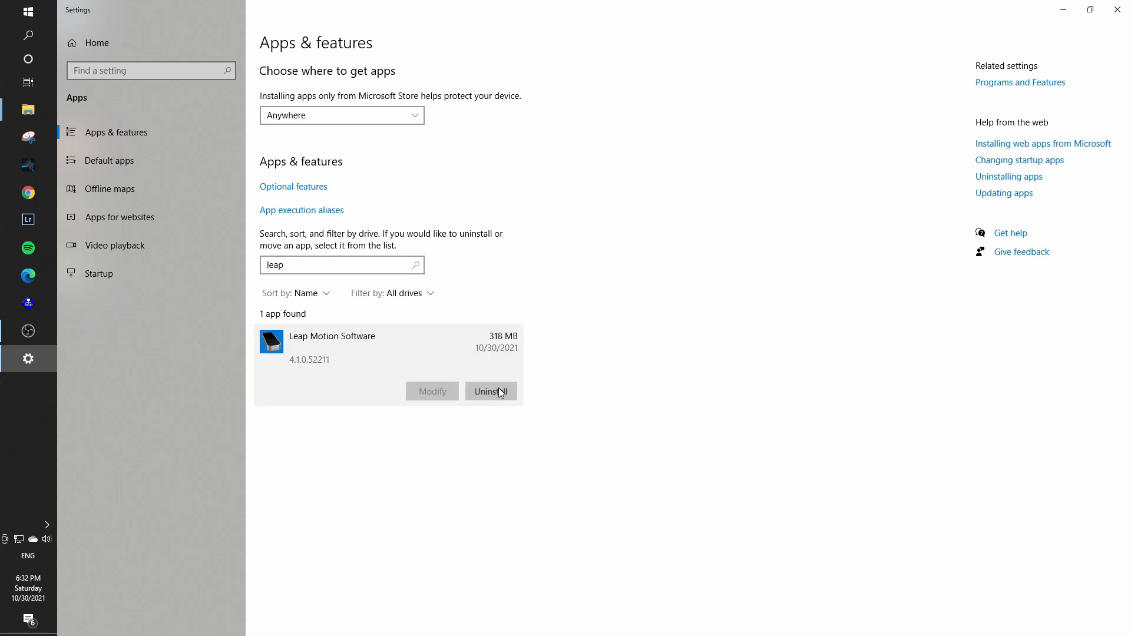
{"action": "left_click", "coordinate": [491, 391]}
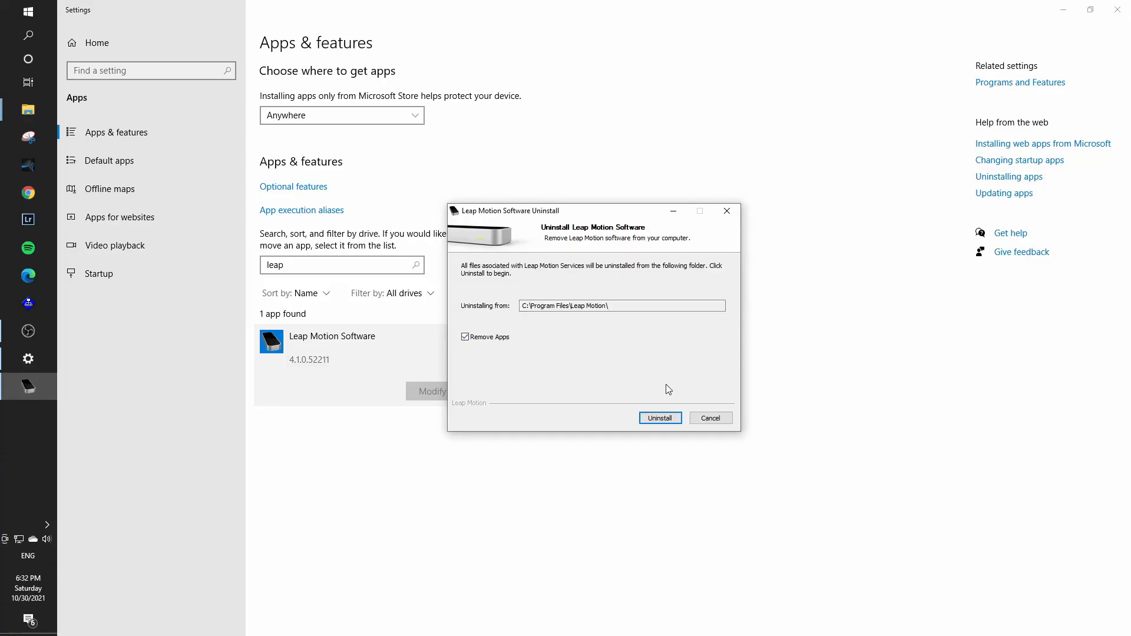
Step: Run the Leap Motion Software uninstaller to completion and close it
{"action": "left_click", "coordinate": [660, 418]}
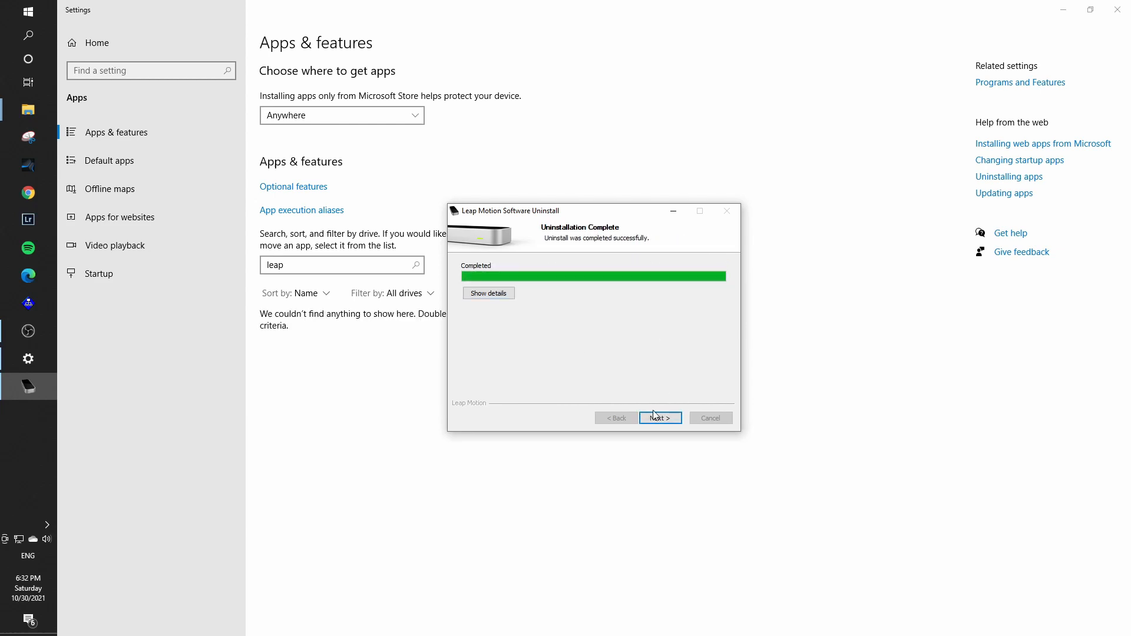
{"action": "left_click", "coordinate": [659, 417]}
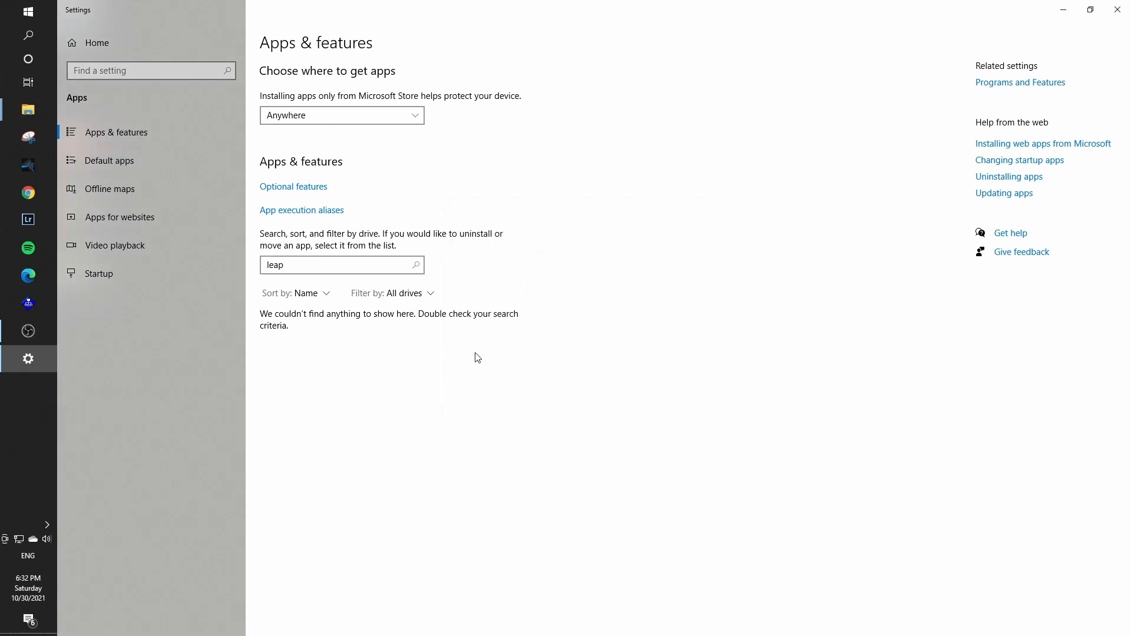
{"action": "mouse_move", "coordinate": [887, 141]}
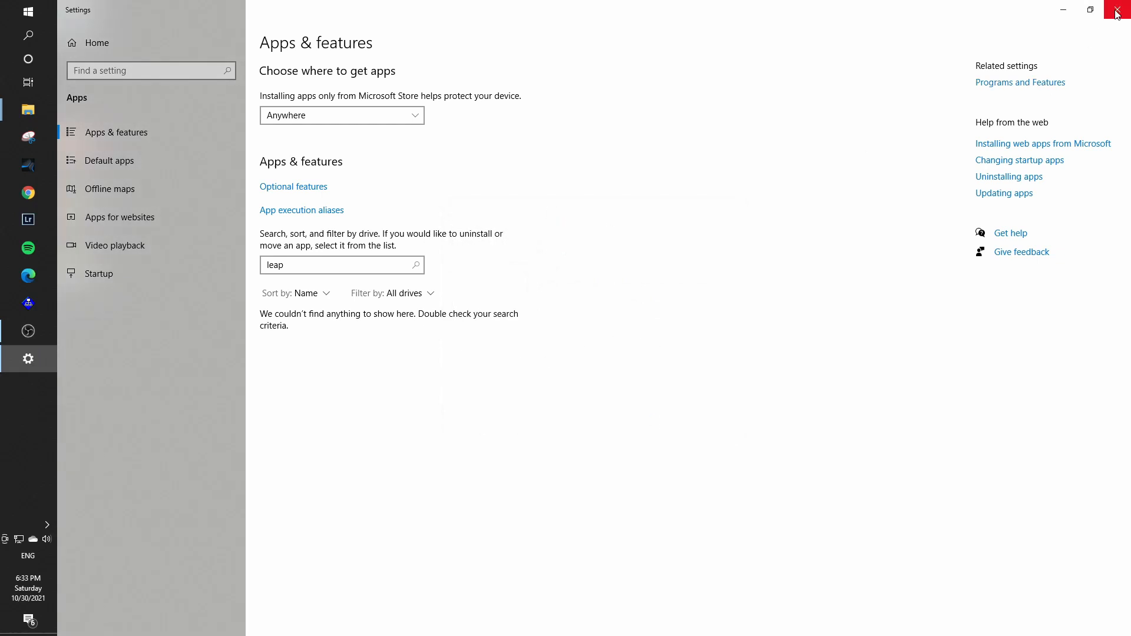
Step: Close Settings and run Ultraleap_Tracking_Installer_5.2.0_win64.exe from Downloads
{"action": "left_click", "coordinate": [1116, 10]}
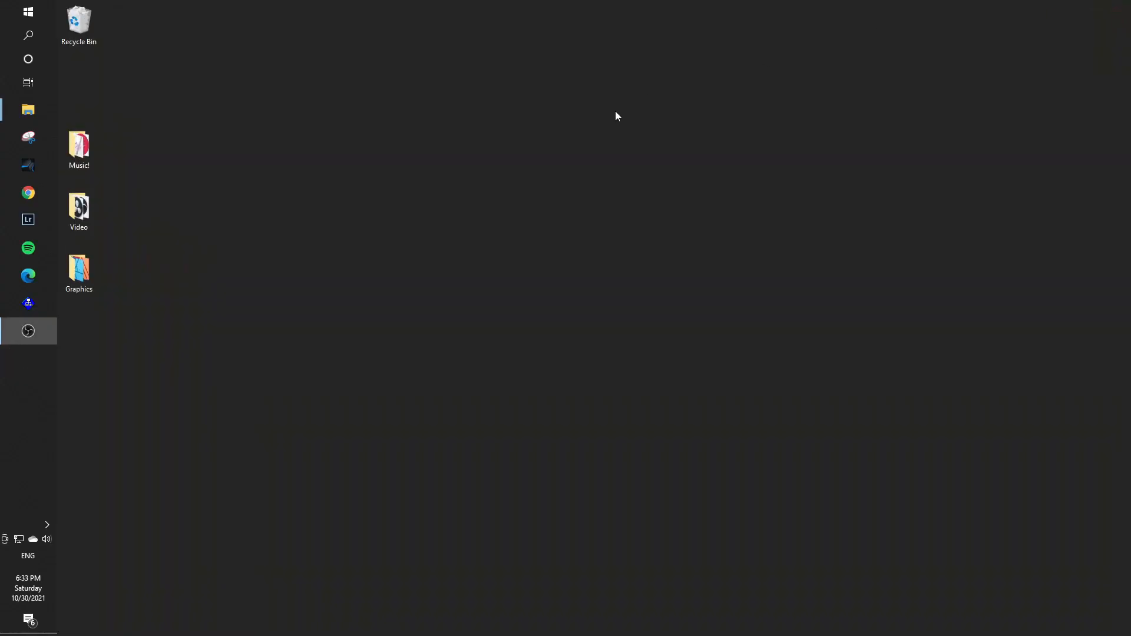
{"action": "mouse_move", "coordinate": [535, 249]}
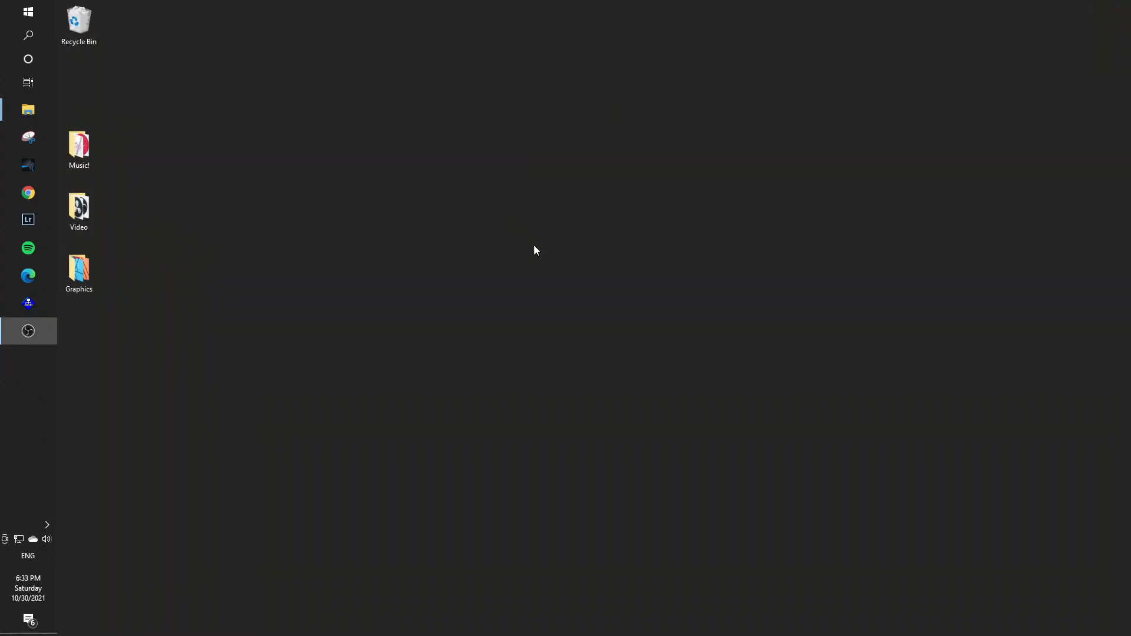
{"action": "mouse_move", "coordinate": [139, 211]}
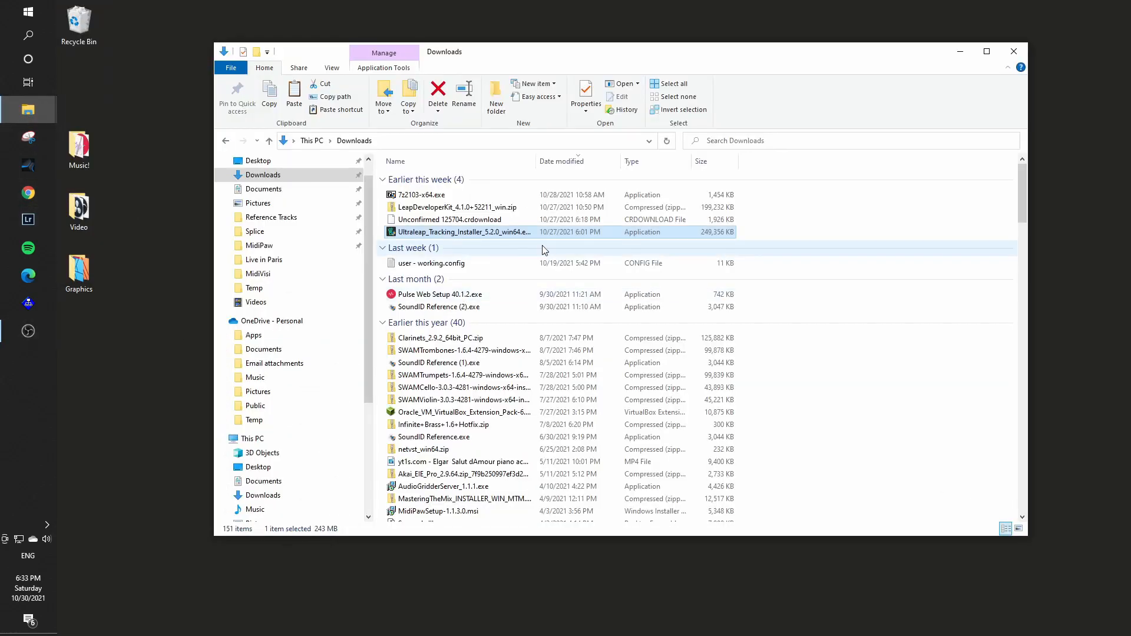
{"action": "mouse_move", "coordinate": [489, 238]}
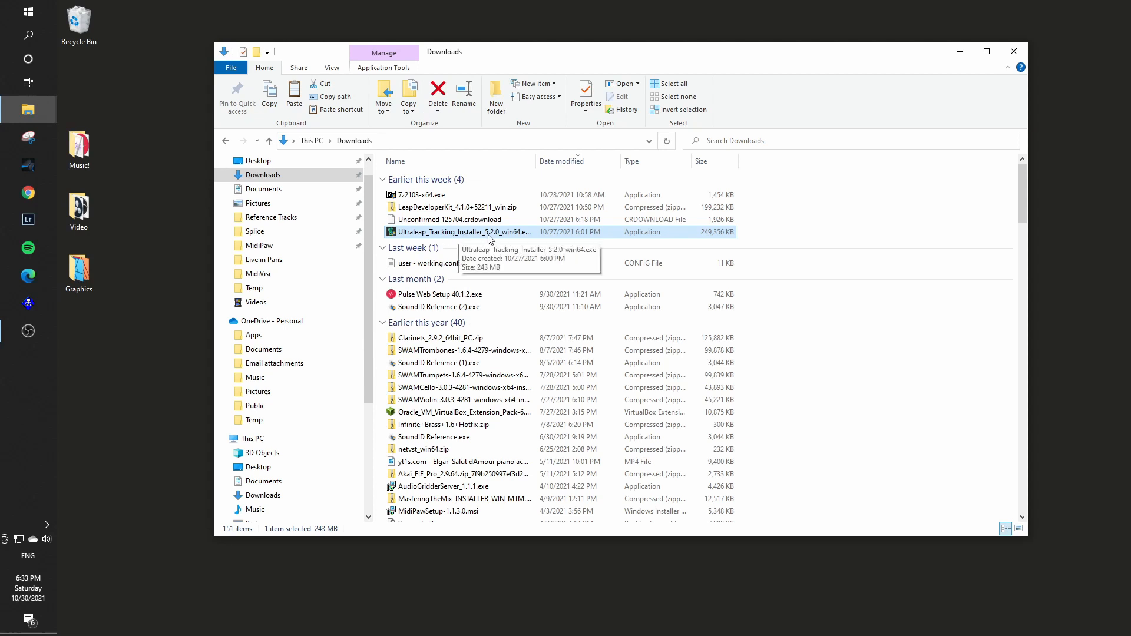
{"action": "mouse_move", "coordinate": [475, 235]}
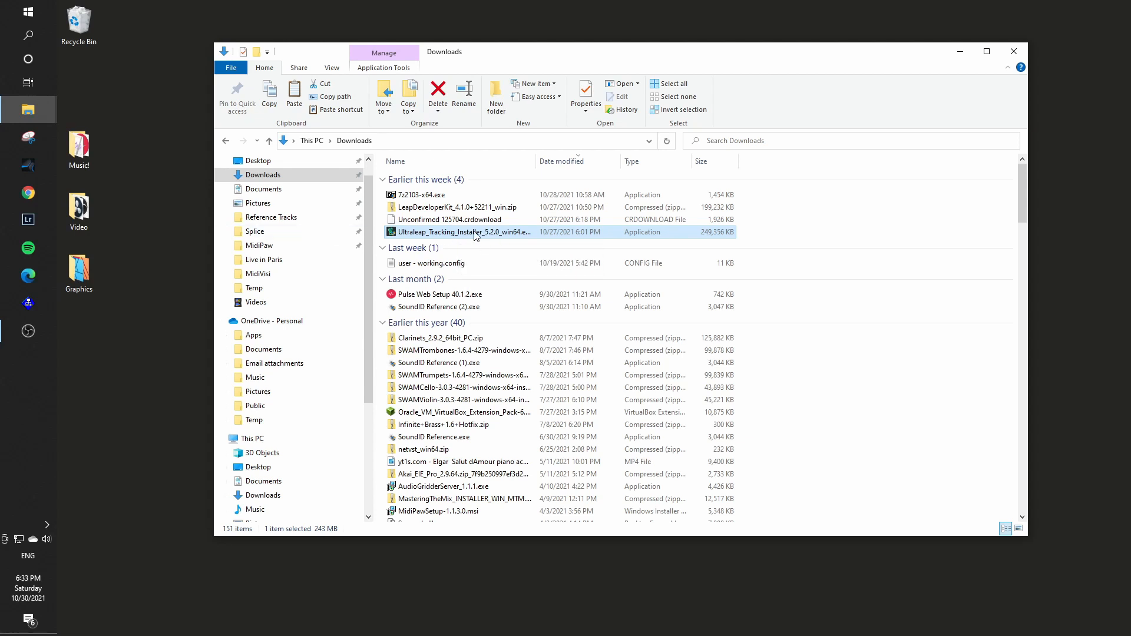
{"action": "mouse_move", "coordinate": [501, 237]}
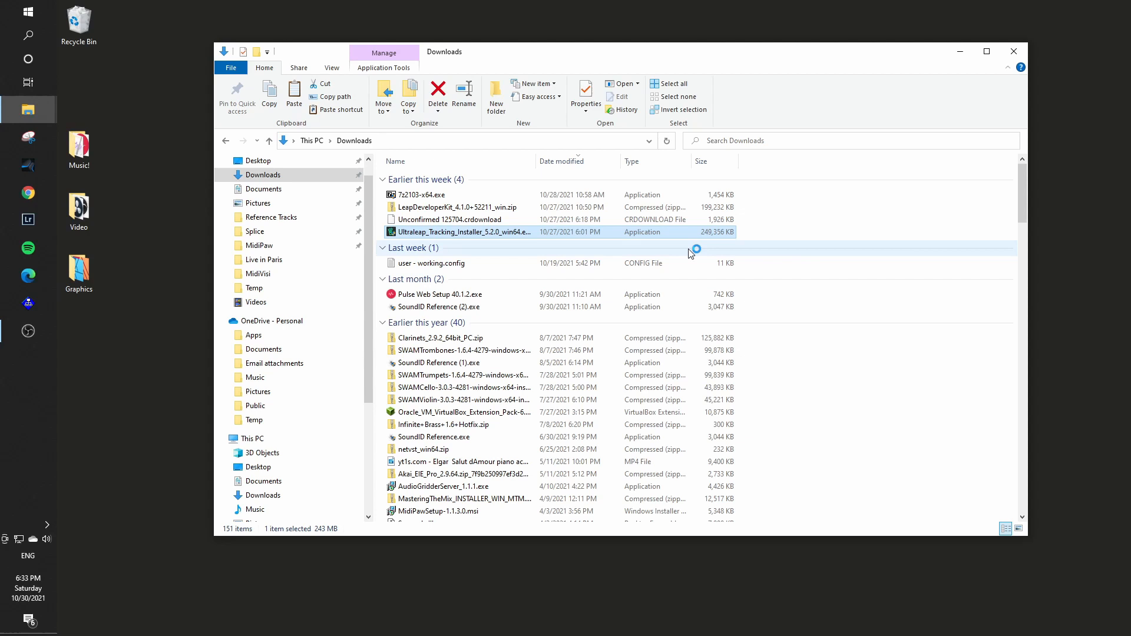
{"action": "mouse_move", "coordinate": [456, 234]}
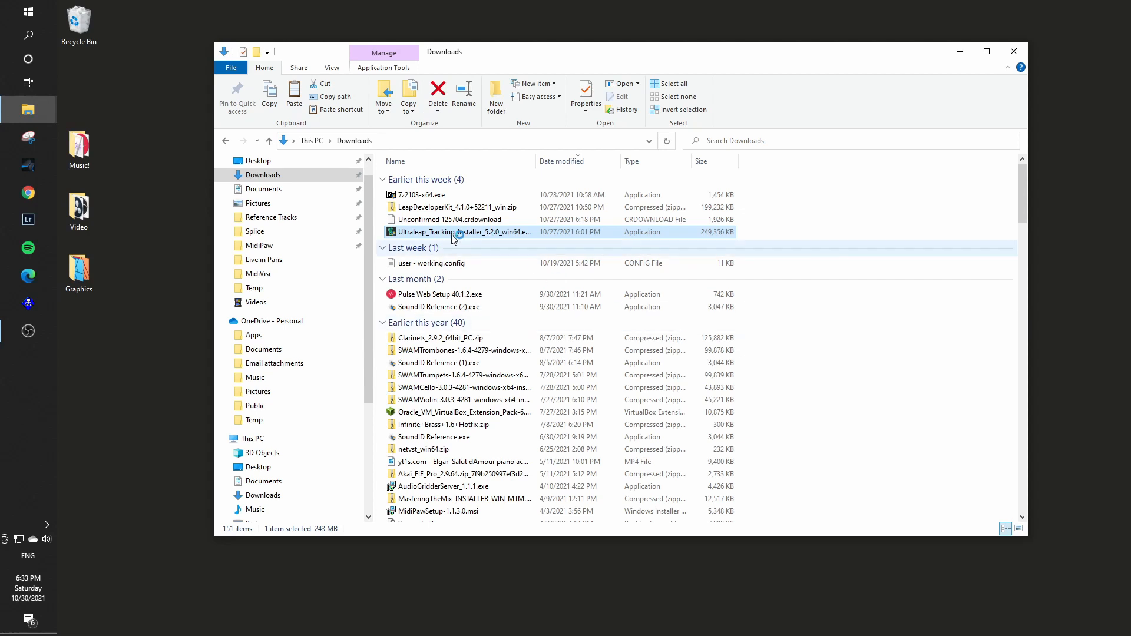
{"action": "double_click", "coordinate": [456, 232]}
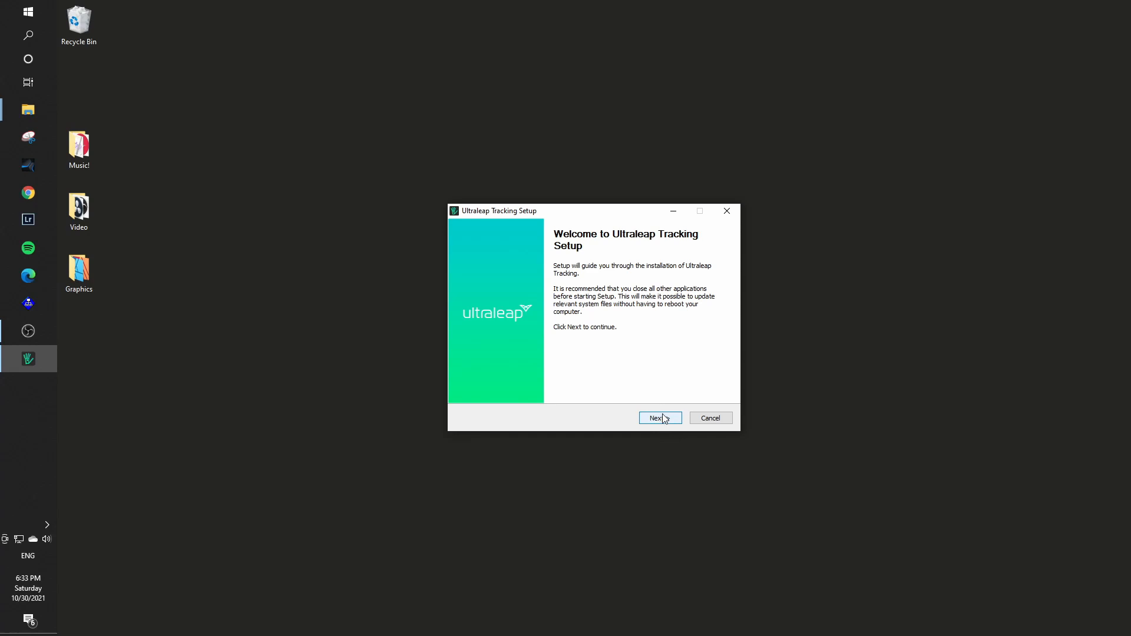
Step: Pass the welcome page, accept the license, and keep the default install location
{"action": "left_click", "coordinate": [660, 417]}
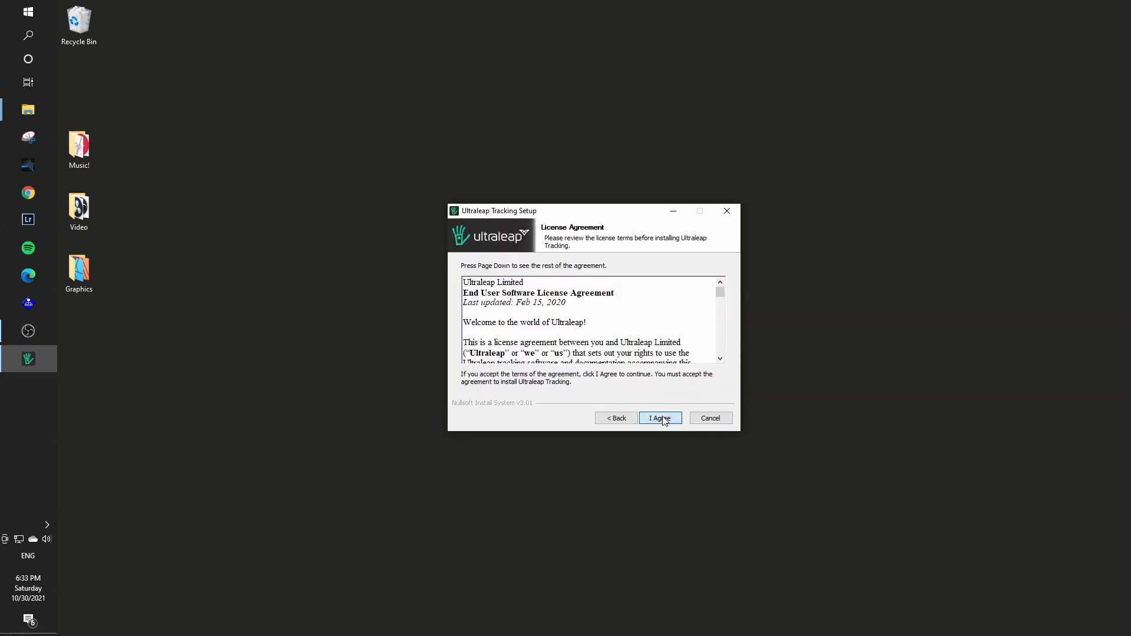
{"action": "left_click", "coordinate": [660, 418]}
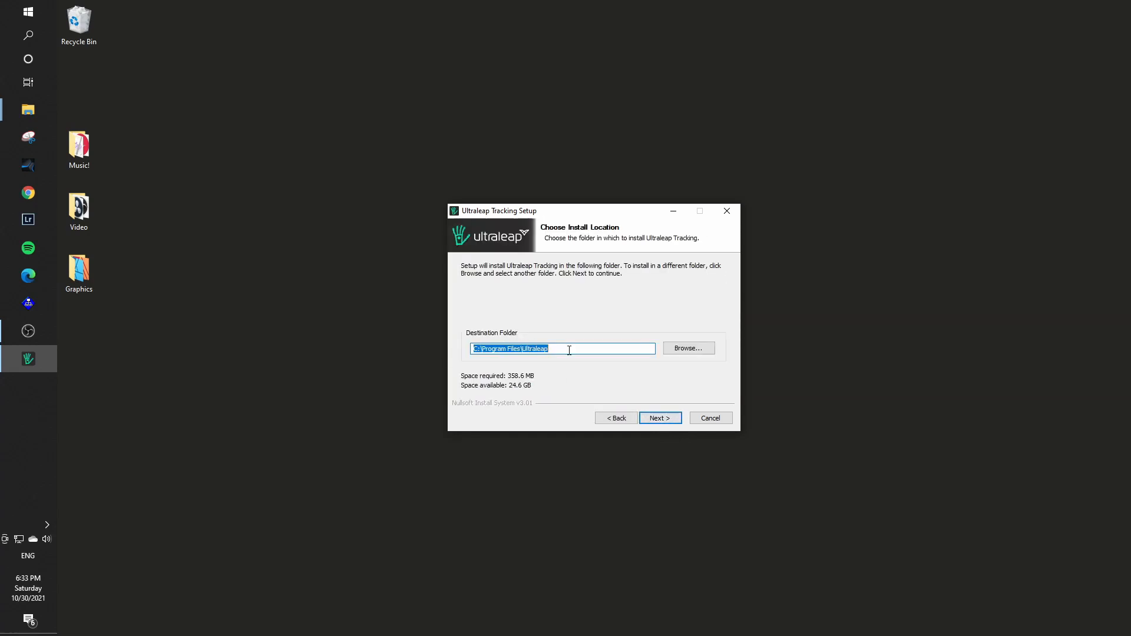
{"action": "left_click", "coordinate": [659, 418]}
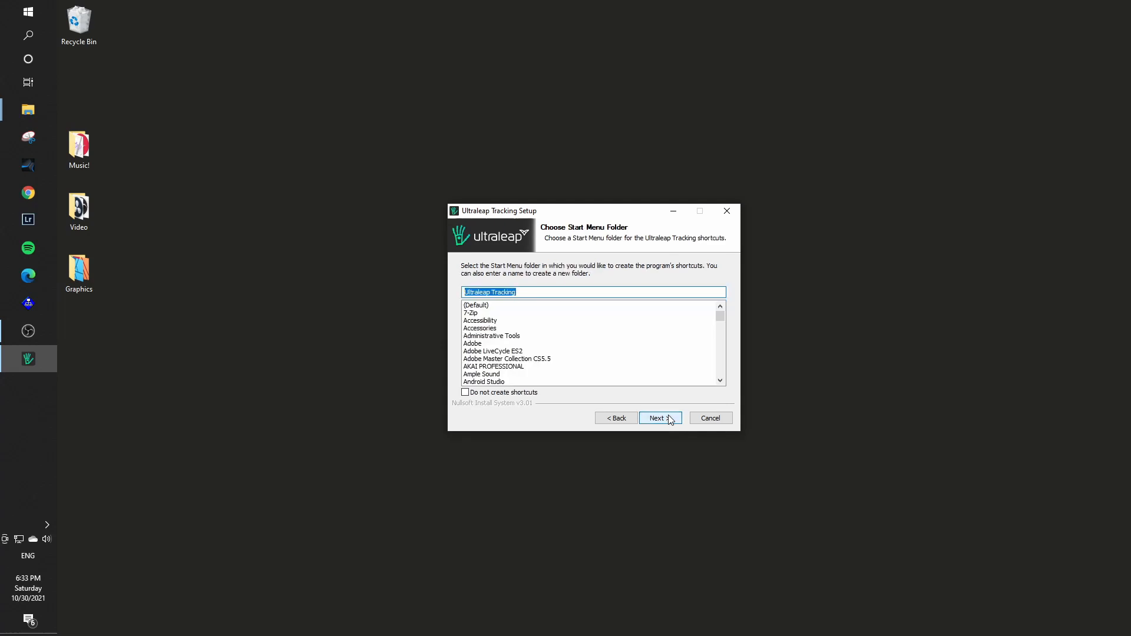
Step: Keep the default Start Menu folder and components, install, and finish setup
{"action": "left_click", "coordinate": [660, 418]}
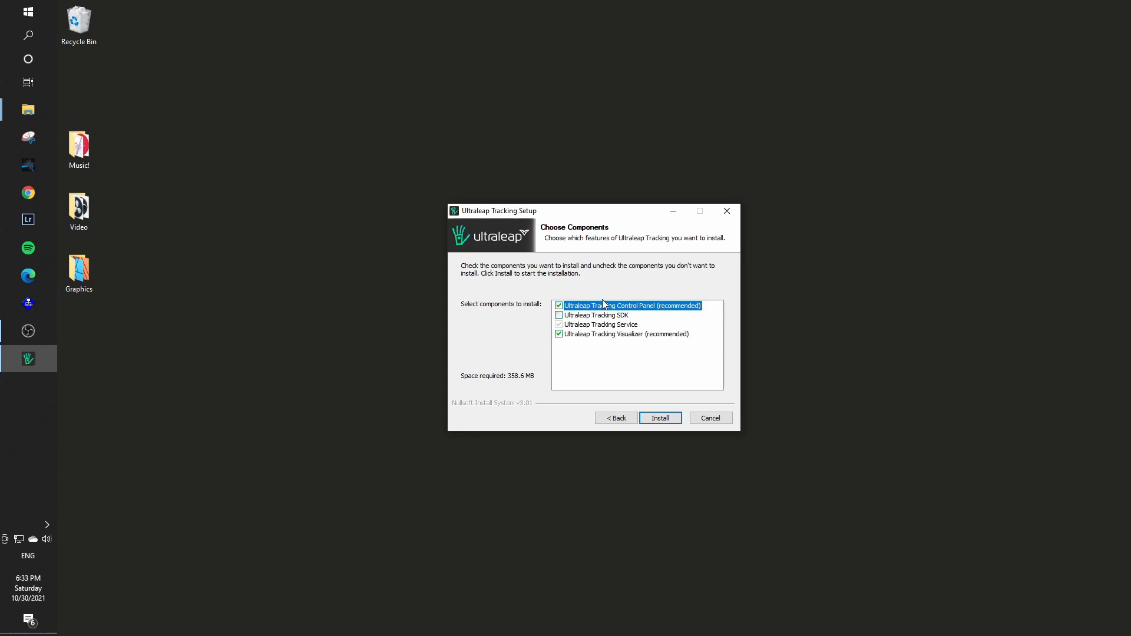
{"action": "mouse_move", "coordinate": [580, 288]}
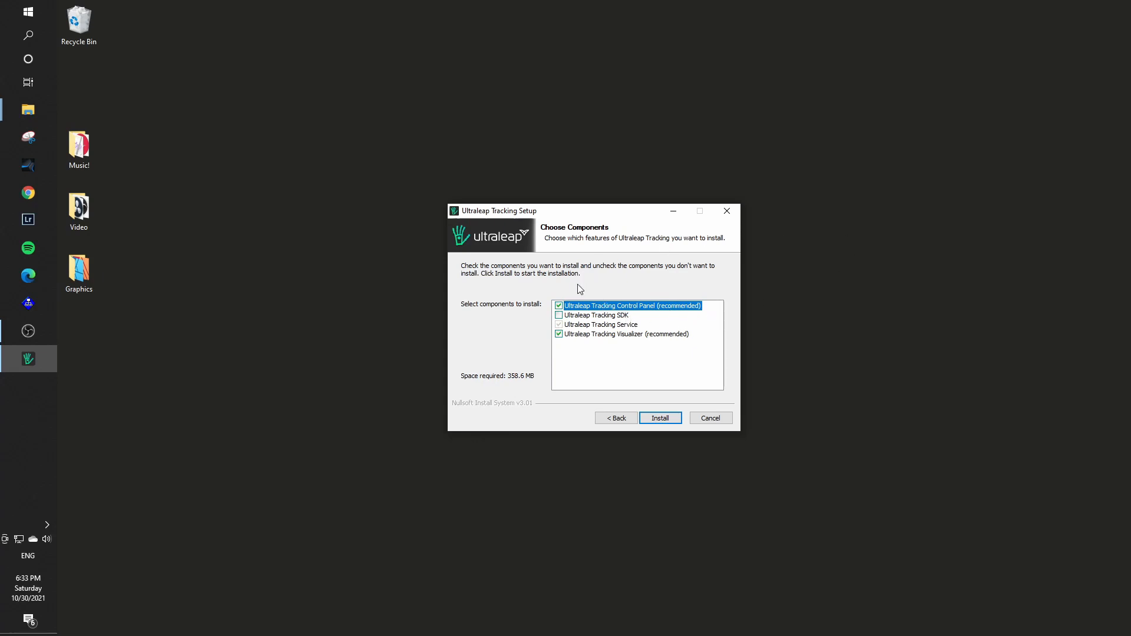
{"action": "mouse_move", "coordinate": [656, 397]}
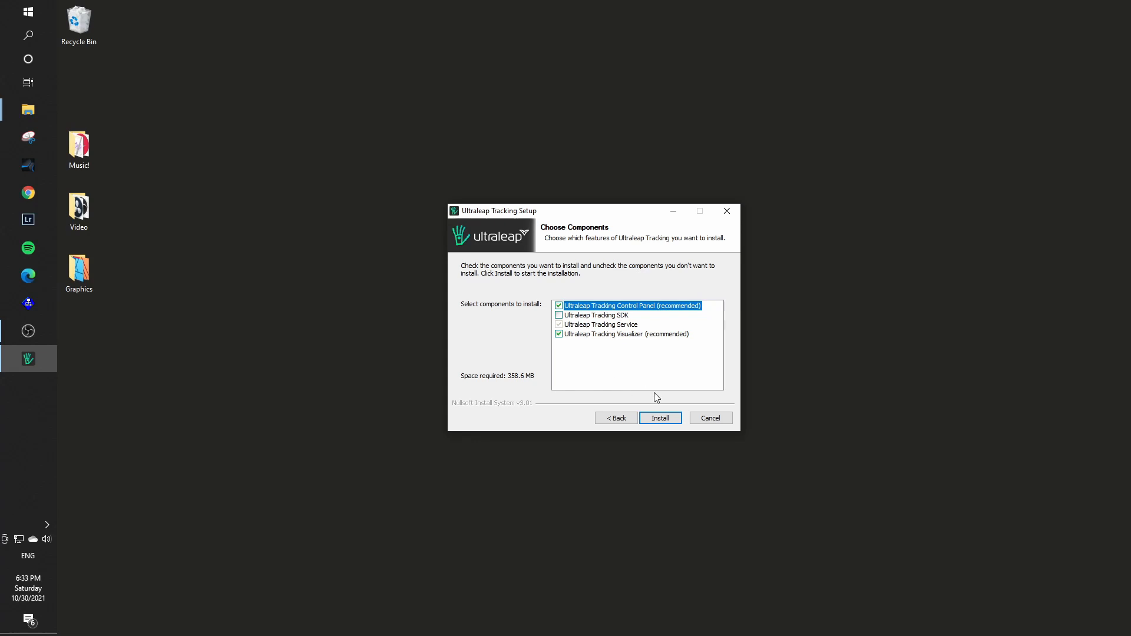
{"action": "left_click", "coordinate": [659, 418]}
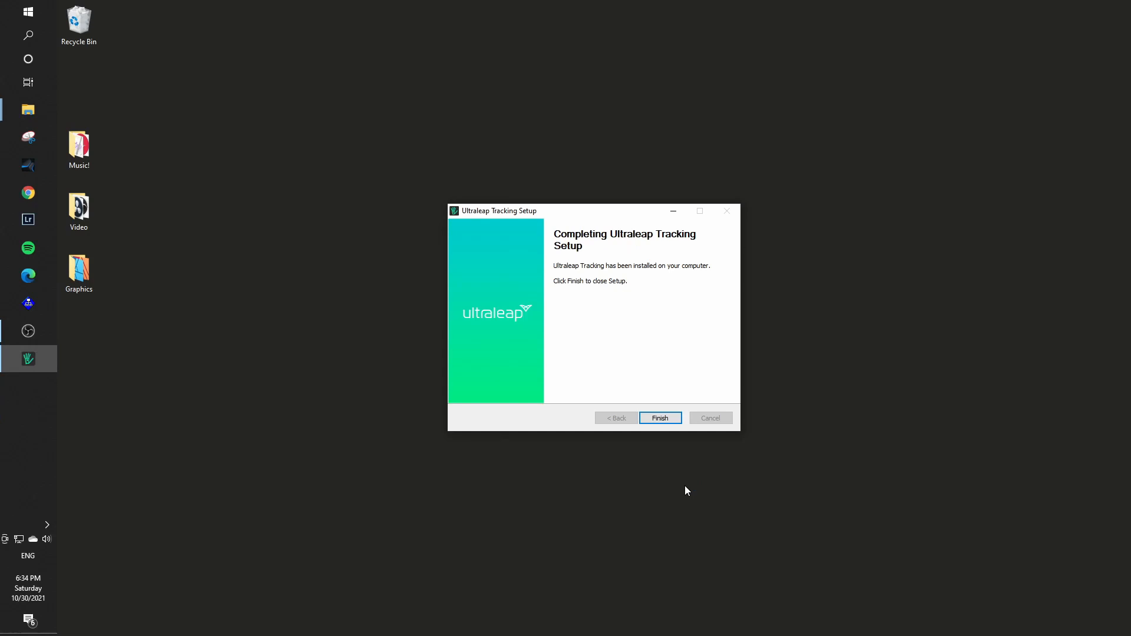
{"action": "mouse_move", "coordinate": [587, 296]}
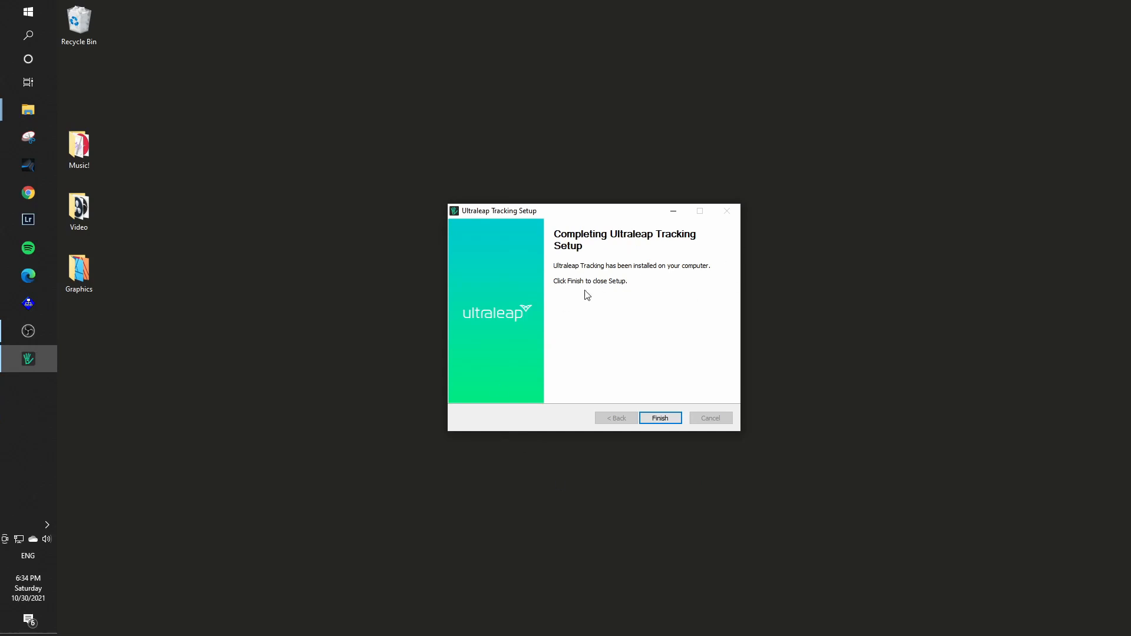
{"action": "mouse_move", "coordinate": [703, 265]}
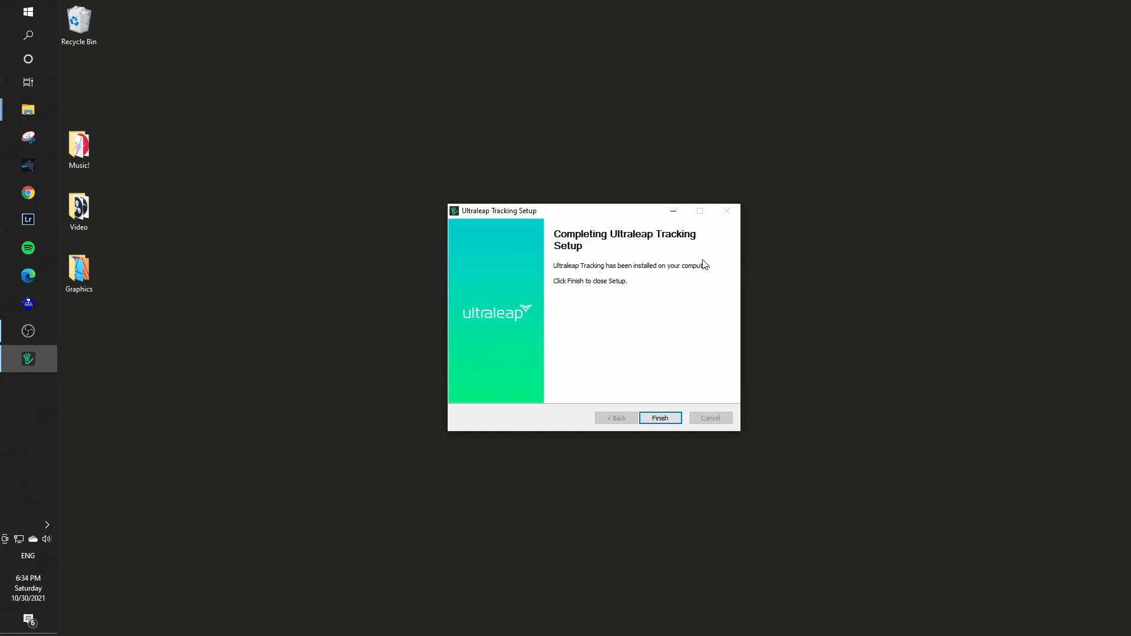
{"action": "left_click", "coordinate": [660, 418]}
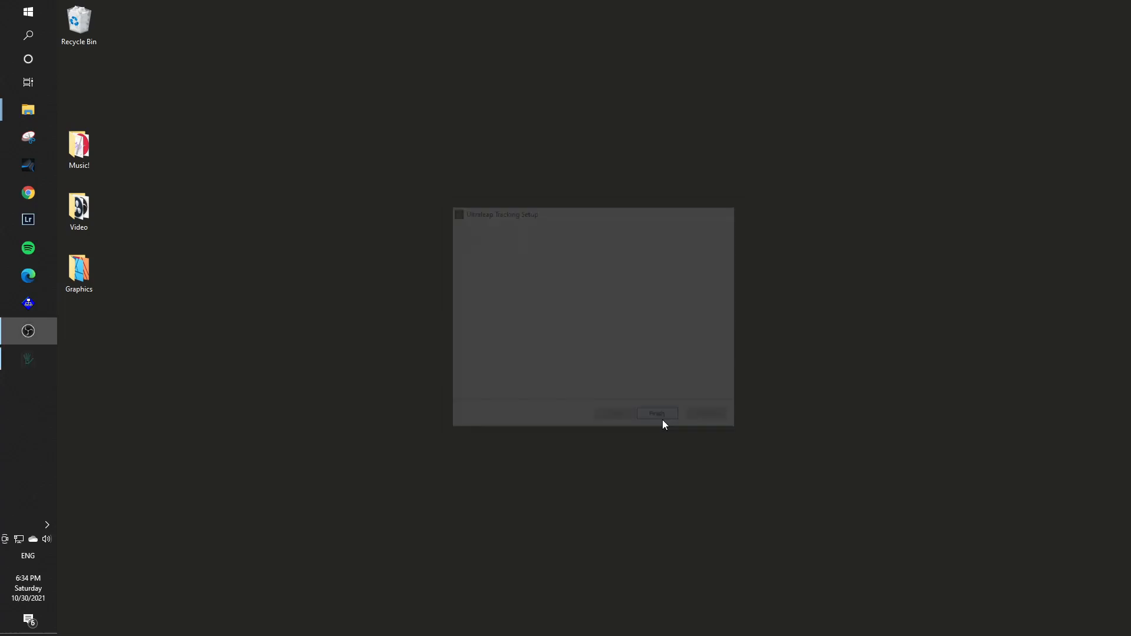
{"action": "left_click", "coordinate": [656, 413]}
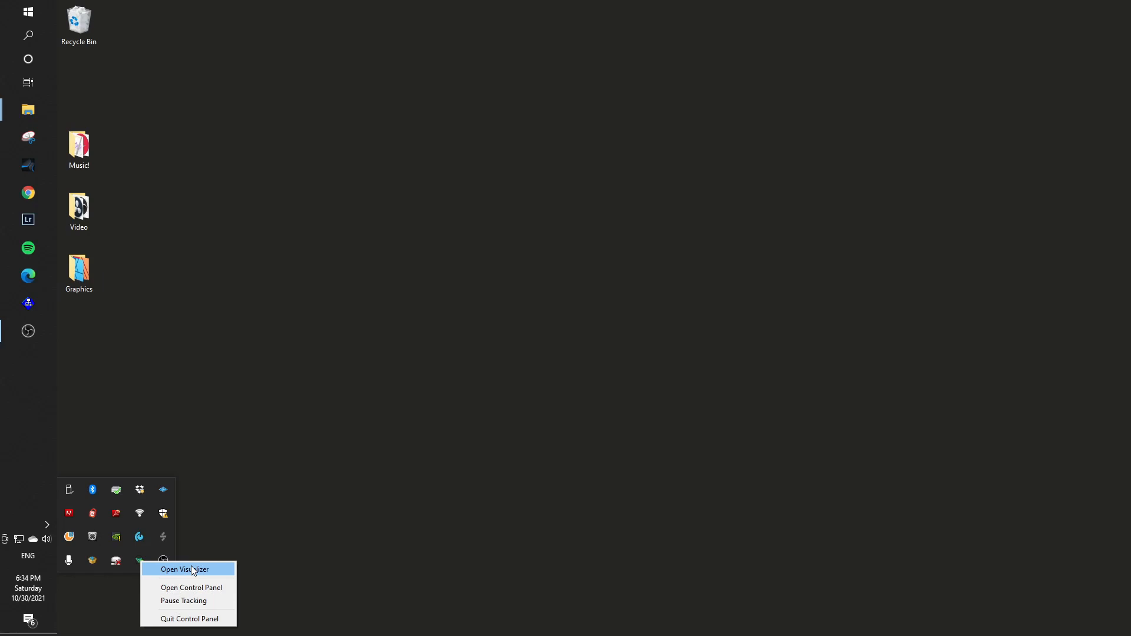
{"action": "left_click", "coordinate": [186, 587]}
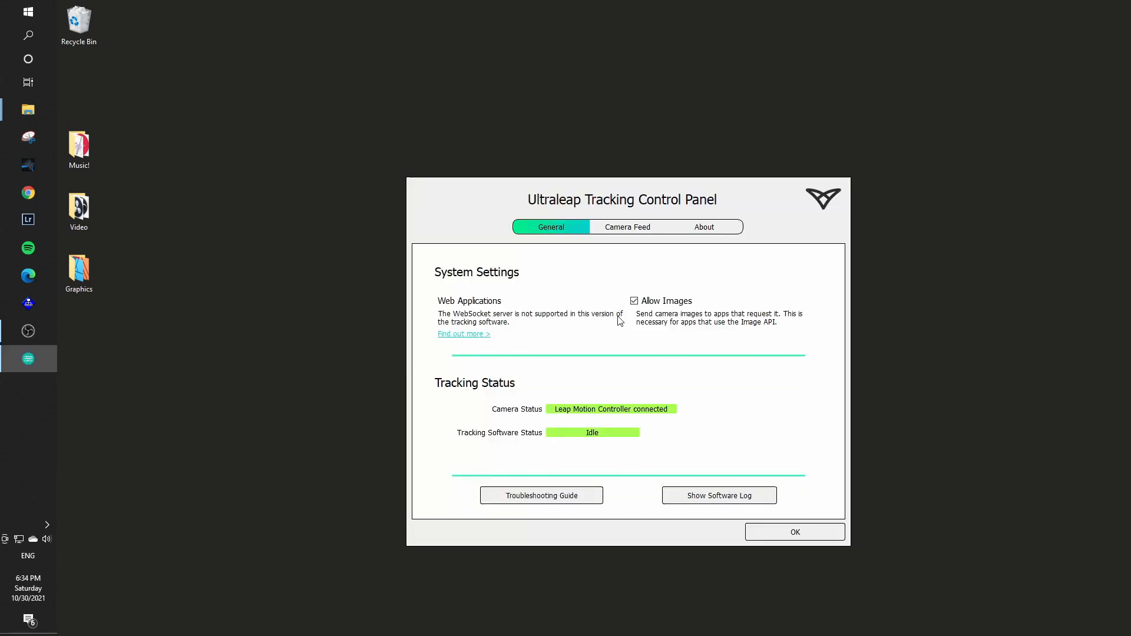
{"action": "left_click", "coordinate": [705, 226]}
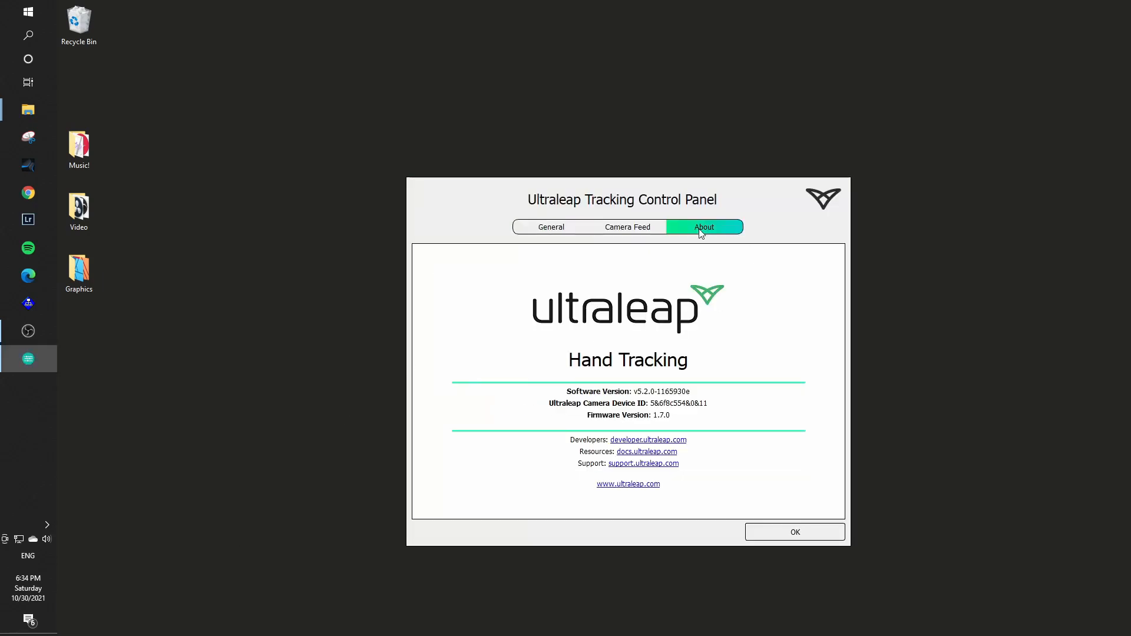
{"action": "mouse_move", "coordinate": [634, 388]}
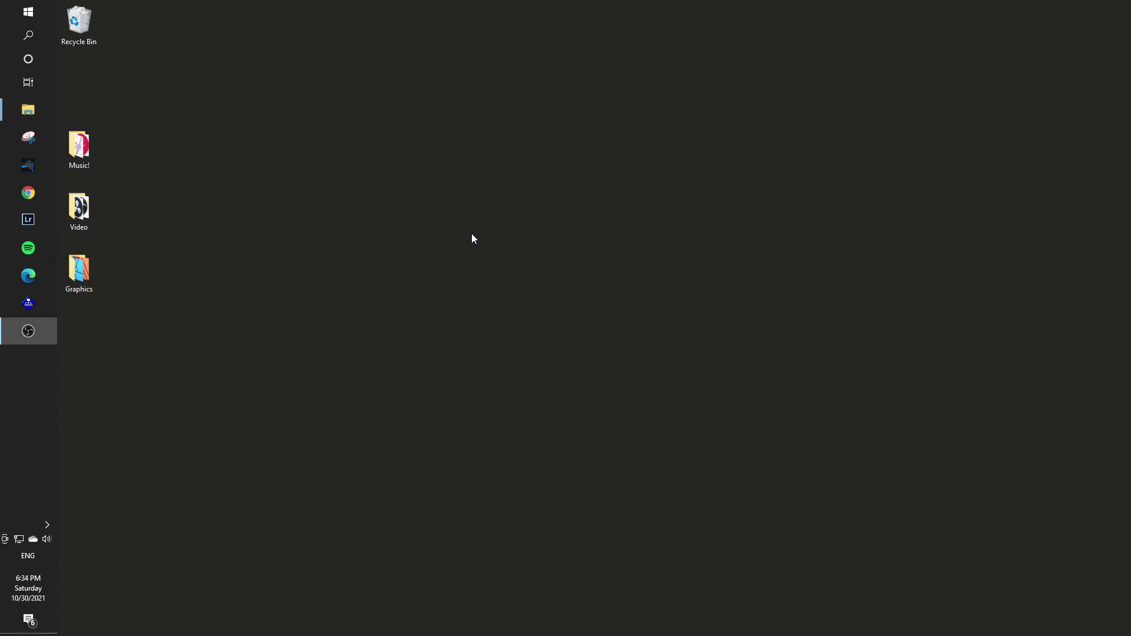
Step: Relaunch MidiPaw from the taskbar and dismiss its update notice
{"action": "left_click", "coordinate": [28, 12]}
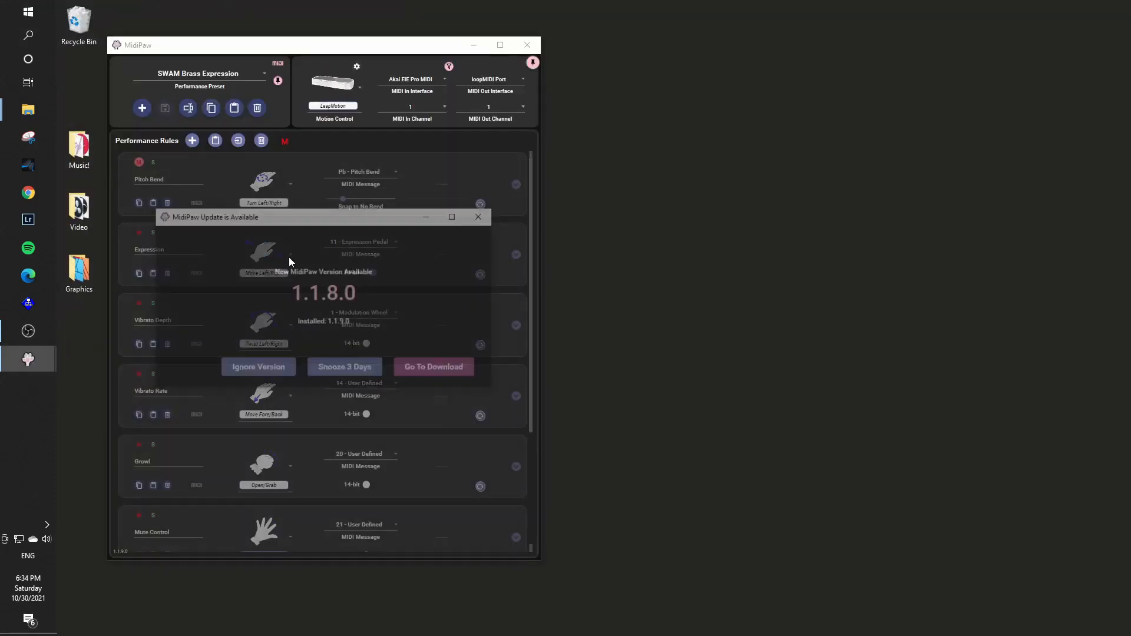
{"action": "left_click", "coordinate": [478, 217]}
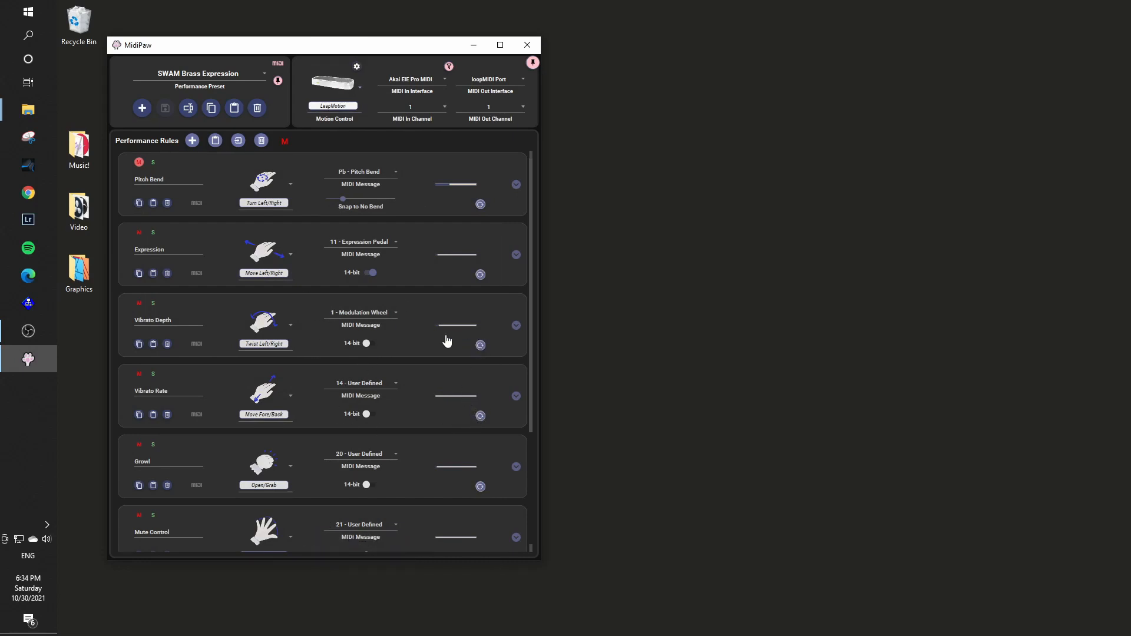
{"action": "mouse_move", "coordinate": [479, 268]}
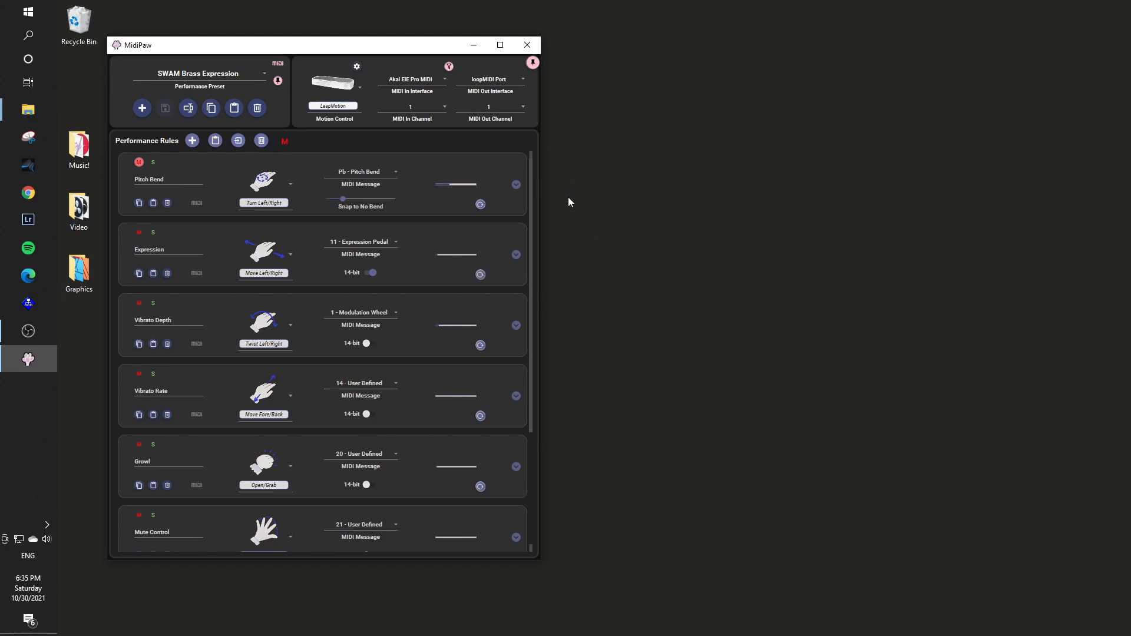
{"action": "mouse_move", "coordinate": [645, 151]}
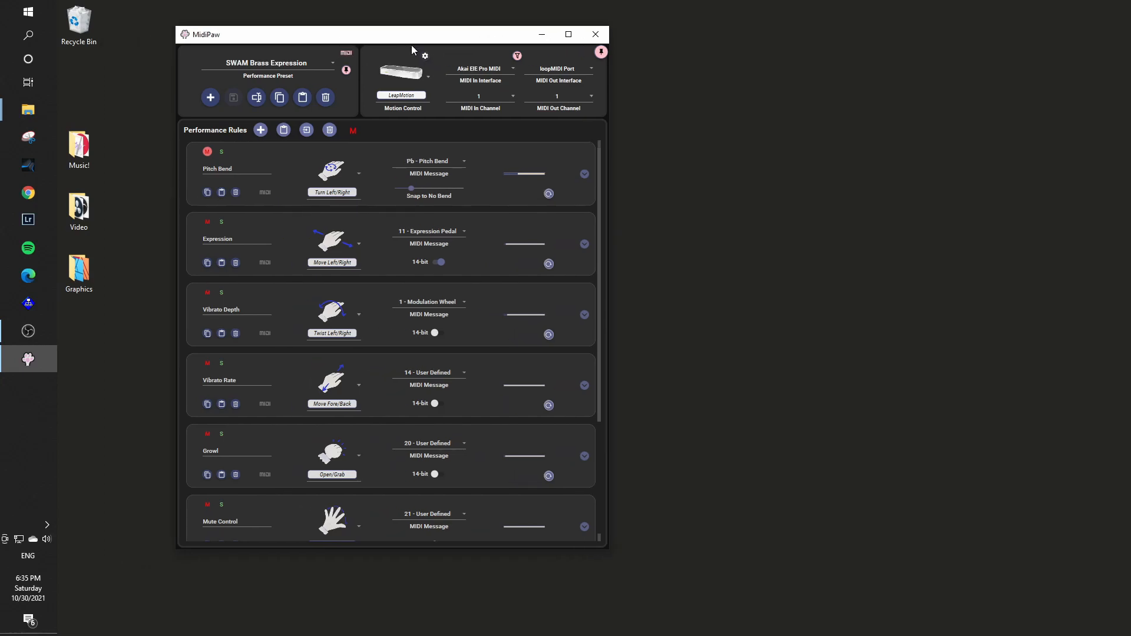
{"action": "mouse_move", "coordinate": [735, 173]}
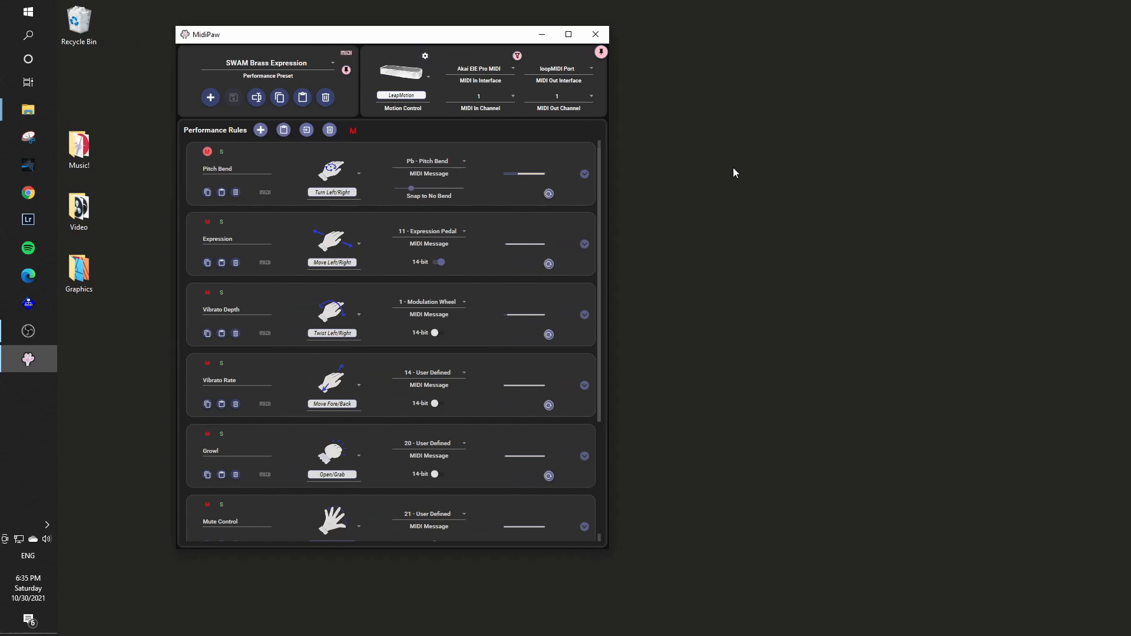